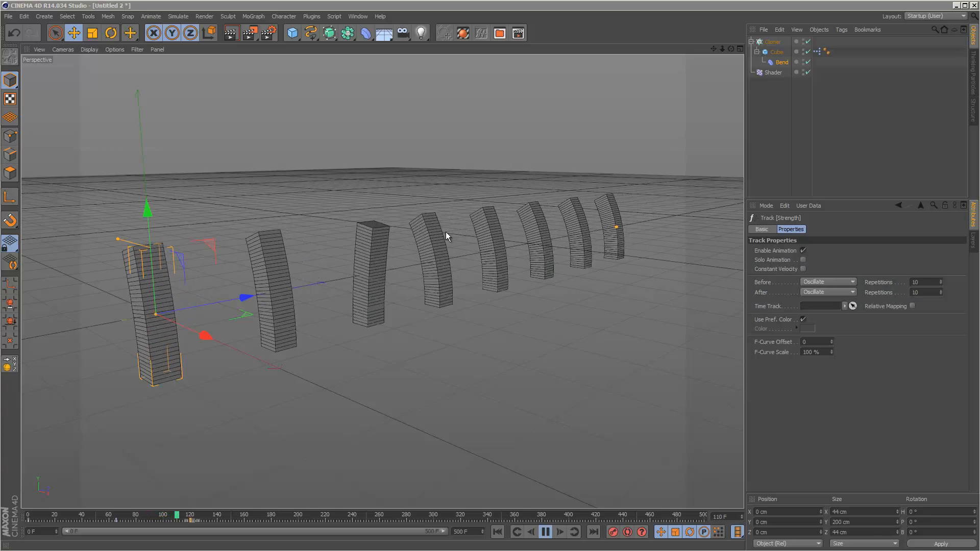
# - Inspect the existing scene's Shader effector settings
pyautogui.click(772, 41)
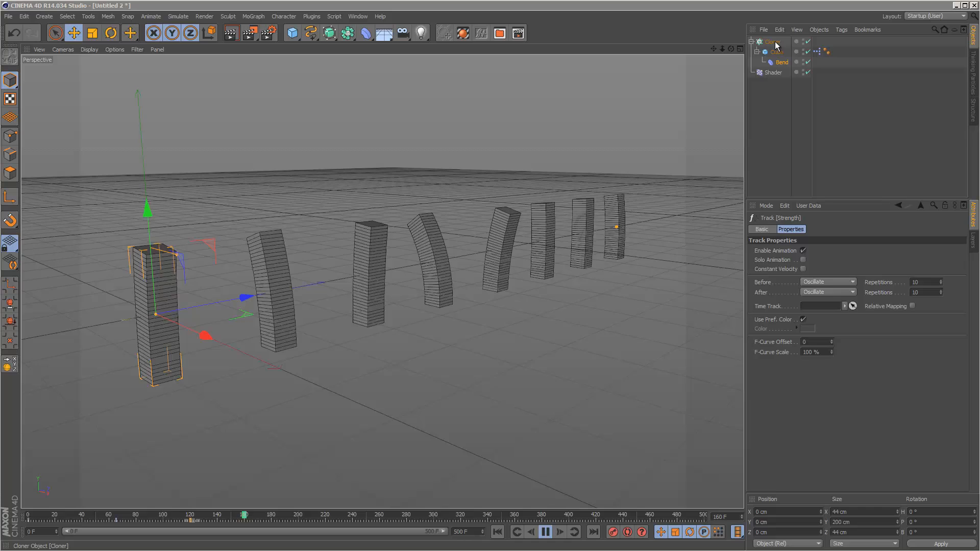
pyautogui.click(556, 531)
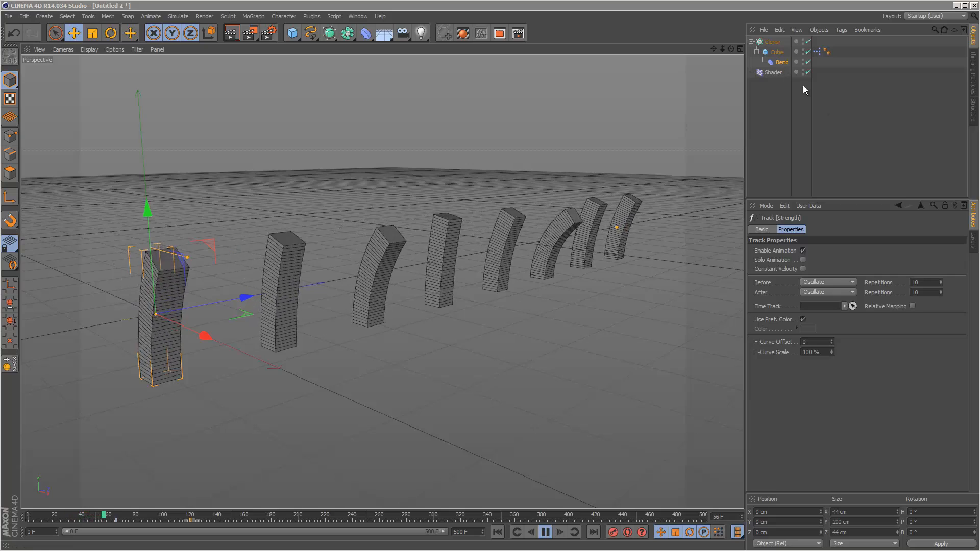
pyautogui.click(774, 73)
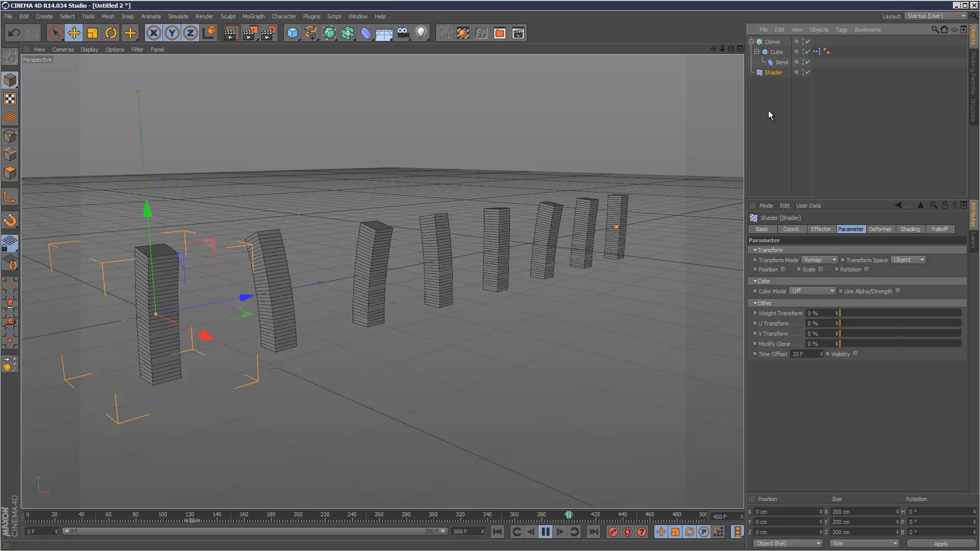
pyautogui.click(782, 61)
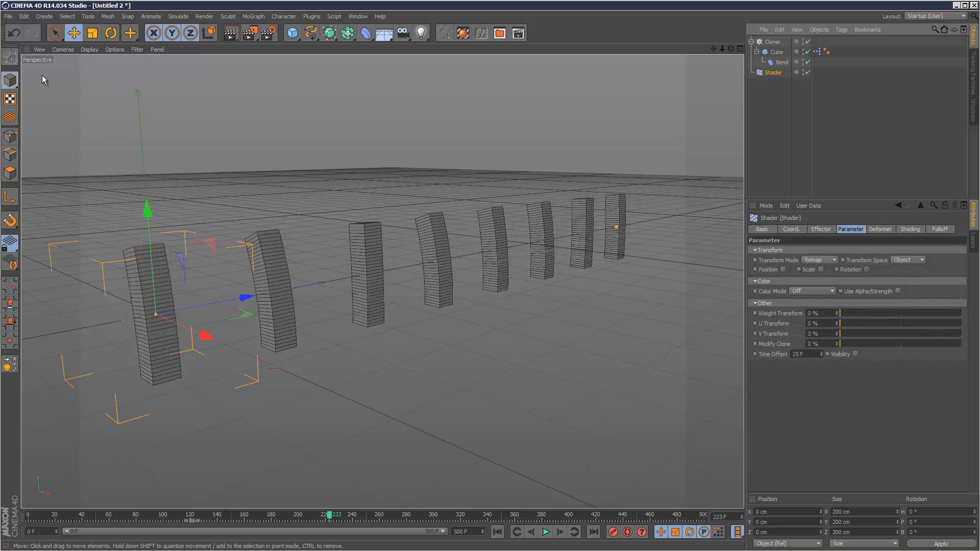
pyautogui.moveTo(39, 62)
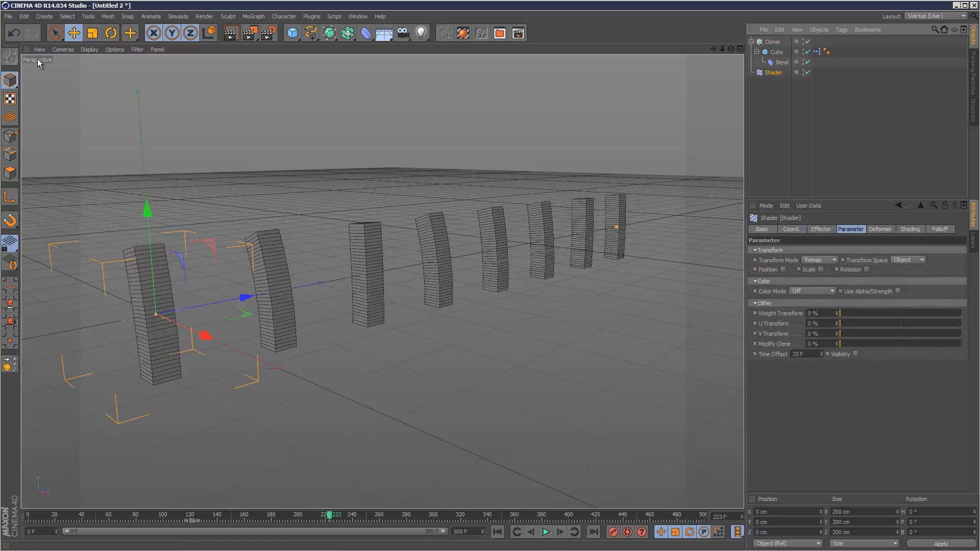
# - Start a new scene with a 44×250×44 cm cube that has 16 height segments
pyautogui.click(8, 16)
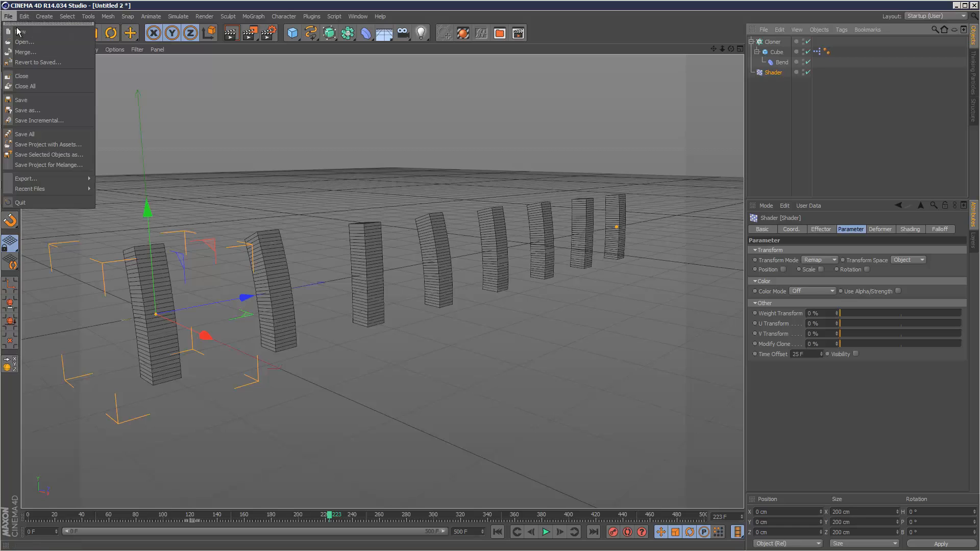
pyautogui.click(22, 32)
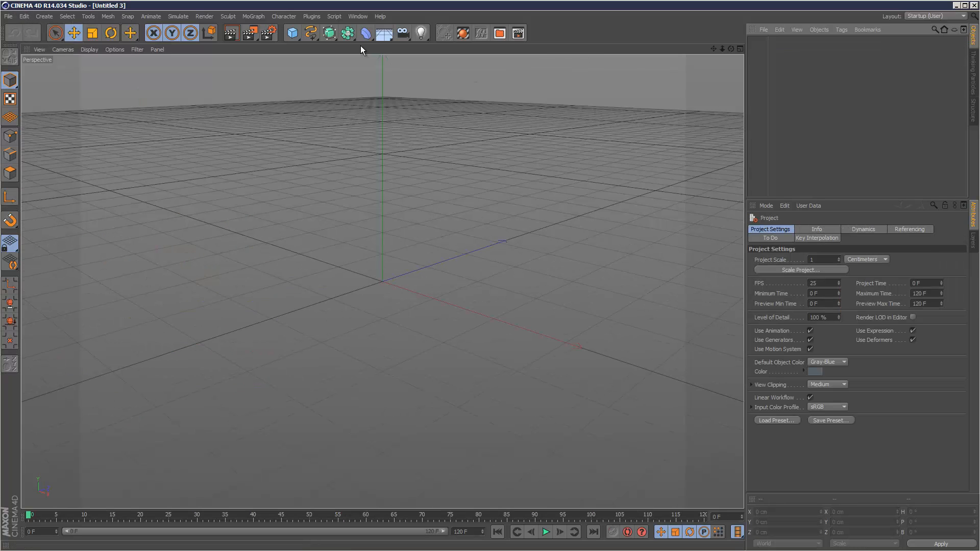
pyautogui.click(292, 32)
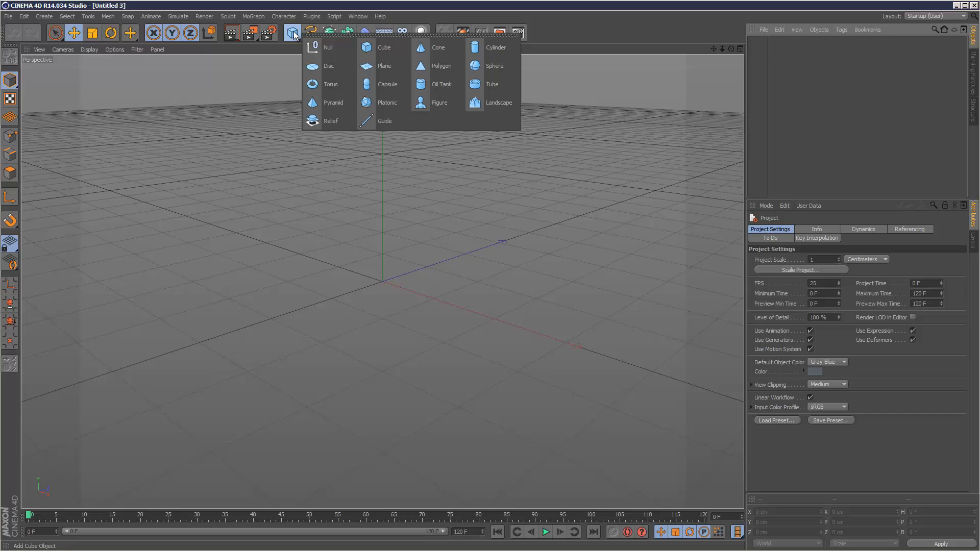
pyautogui.click(383, 47)
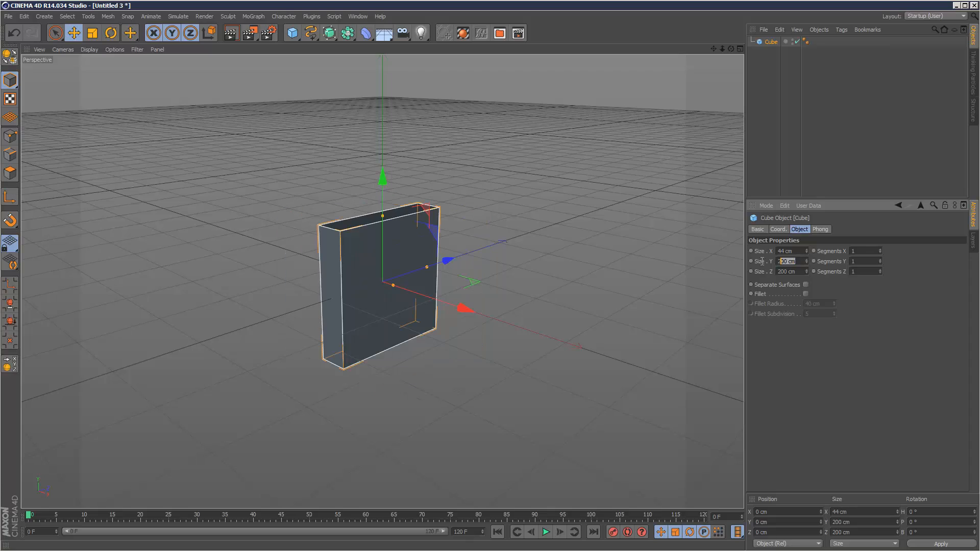
pyautogui.write('44')
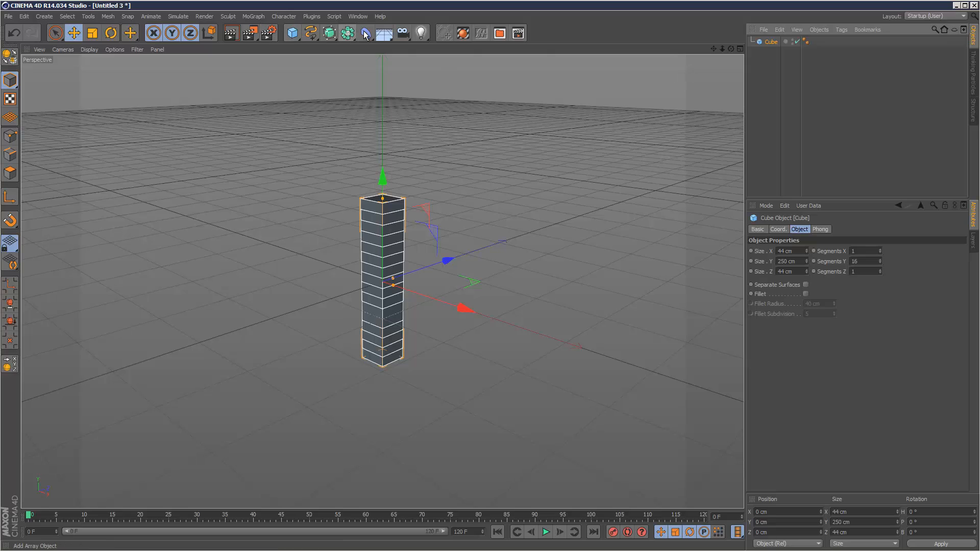
pyautogui.click(343, 33)
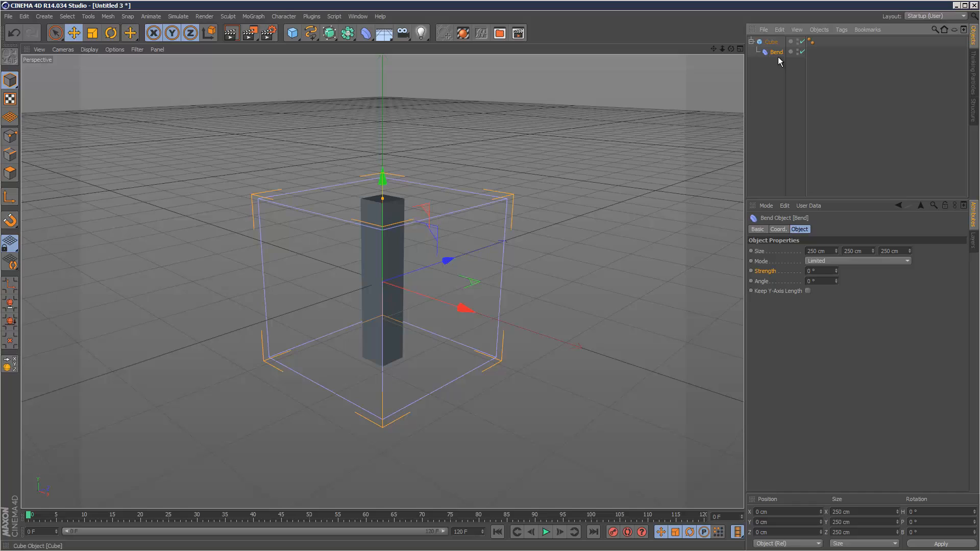
# - Select the cube and add an XPresso tag to it
pyautogui.click(771, 41)
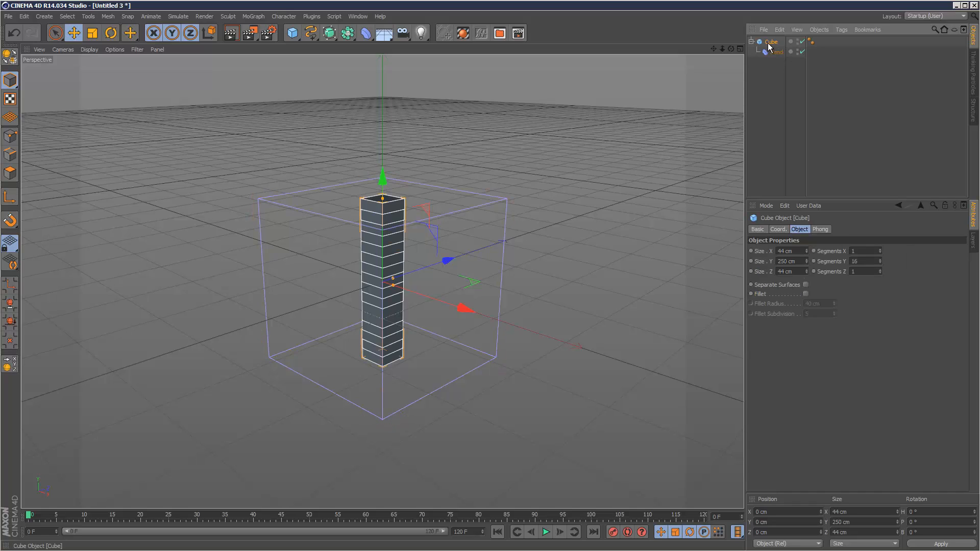
pyautogui.click(841, 30)
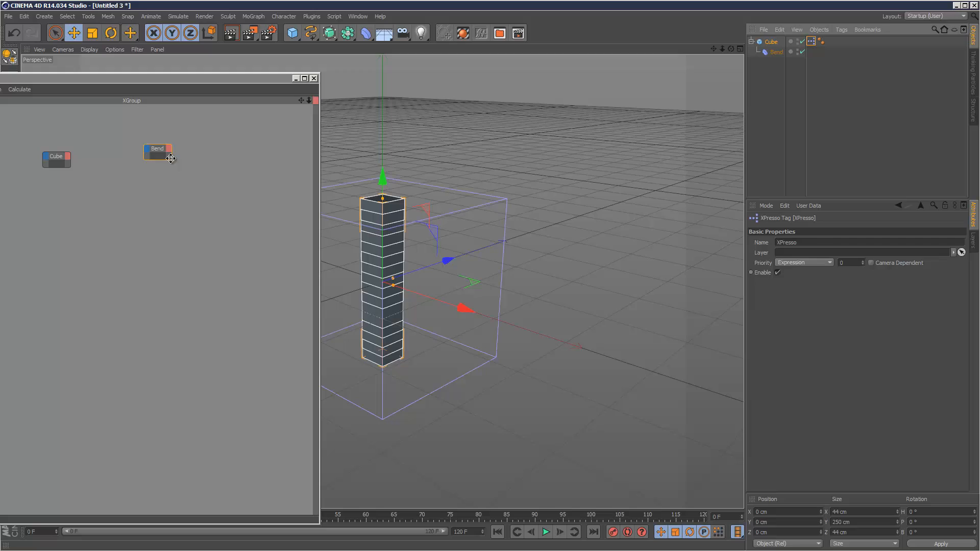
# - Wire the Cube node's Size X, Y and Z outputs into the Bend node's size inputs
pyautogui.click(56, 160)
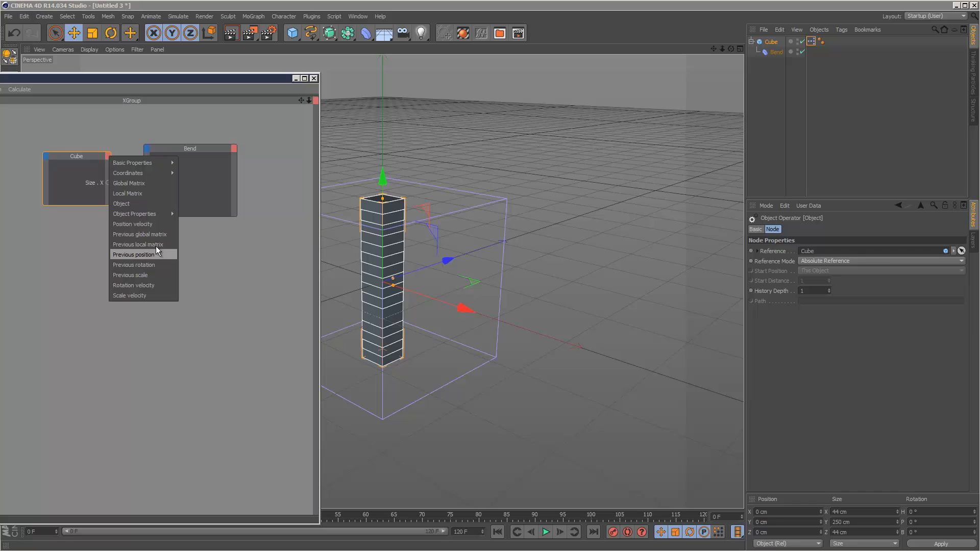
pyautogui.click(131, 254)
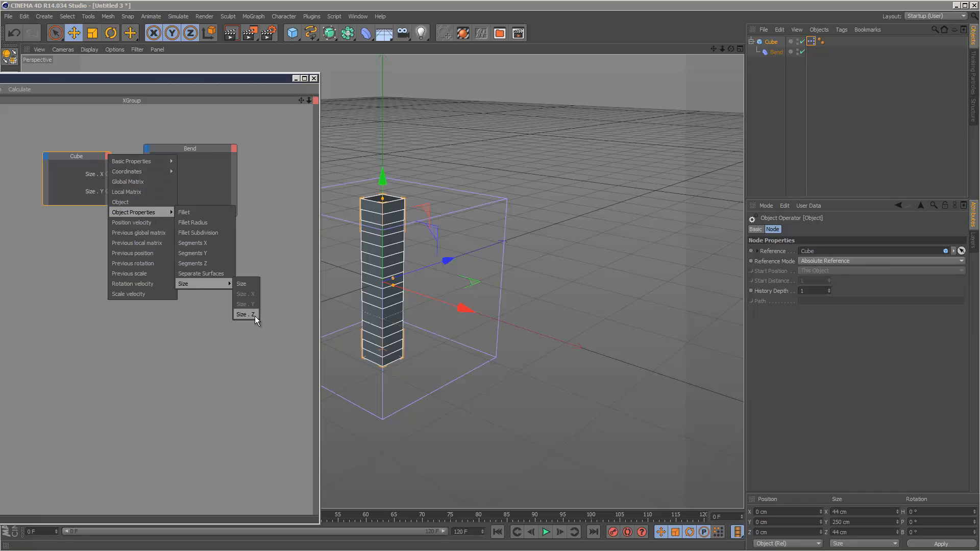
pyautogui.click(244, 313)
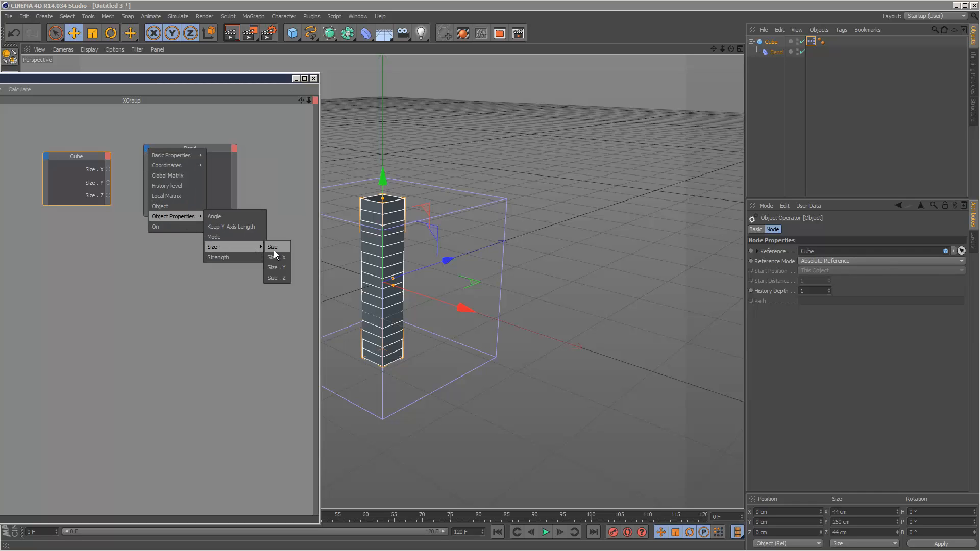
pyautogui.moveTo(211, 237)
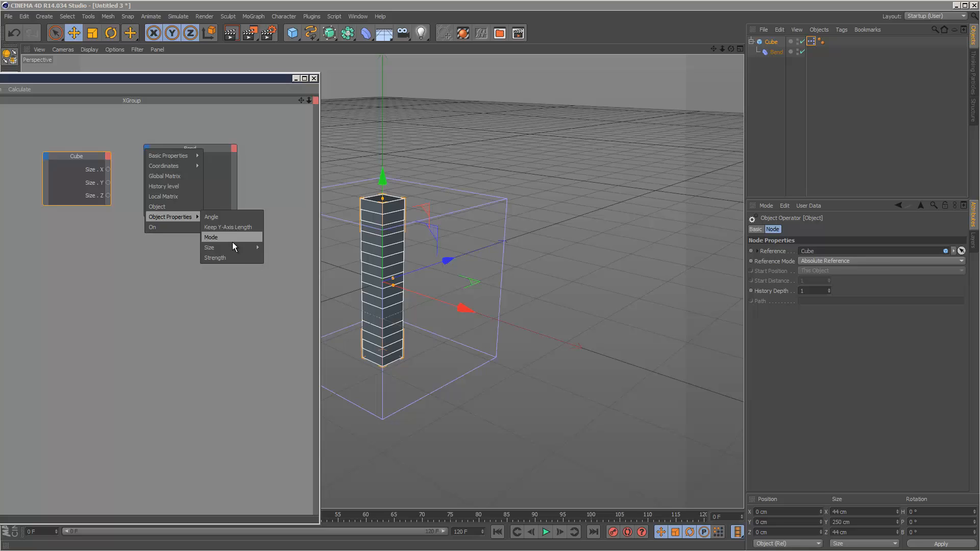
pyautogui.moveTo(179, 219)
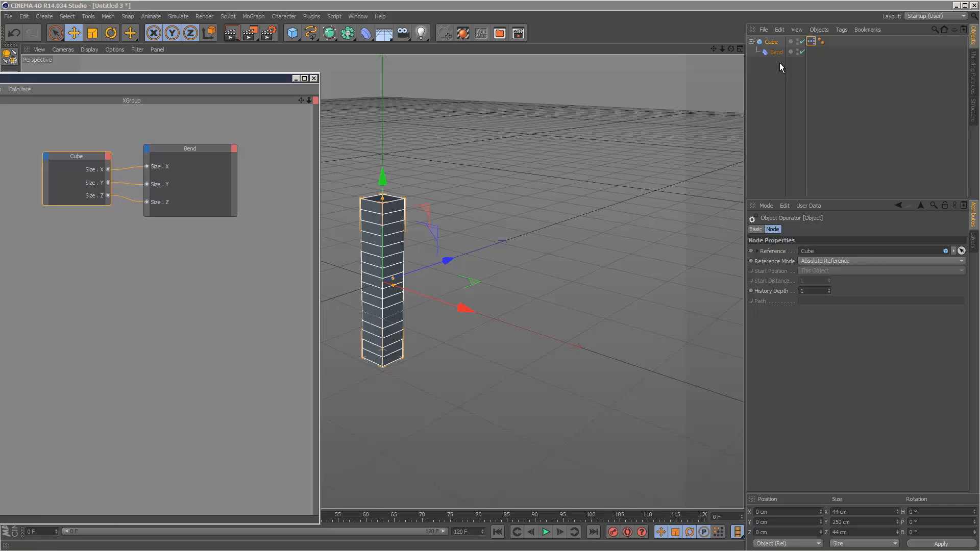
pyautogui.click(776, 52)
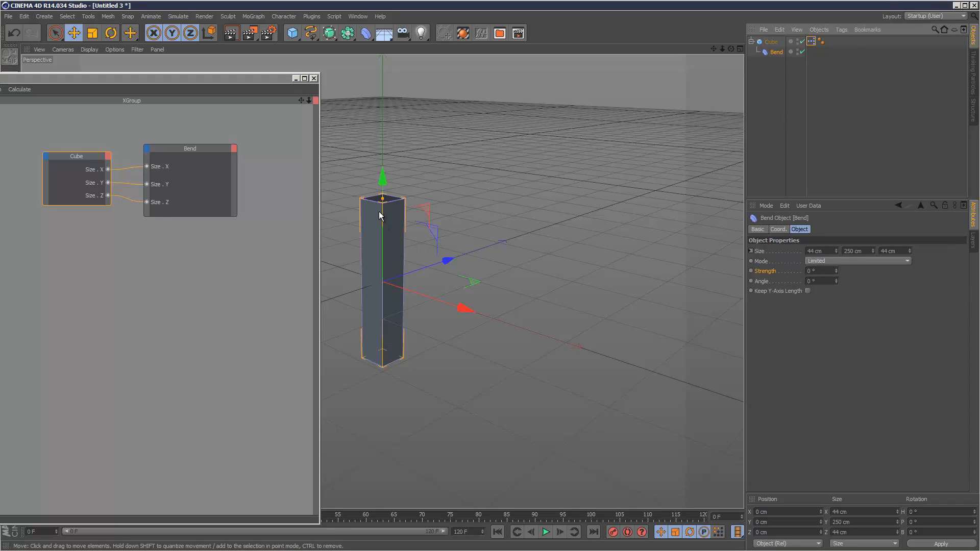
# - Change the cube's height to 267 cm and check that the Bend size follows
pyautogui.click(772, 42)
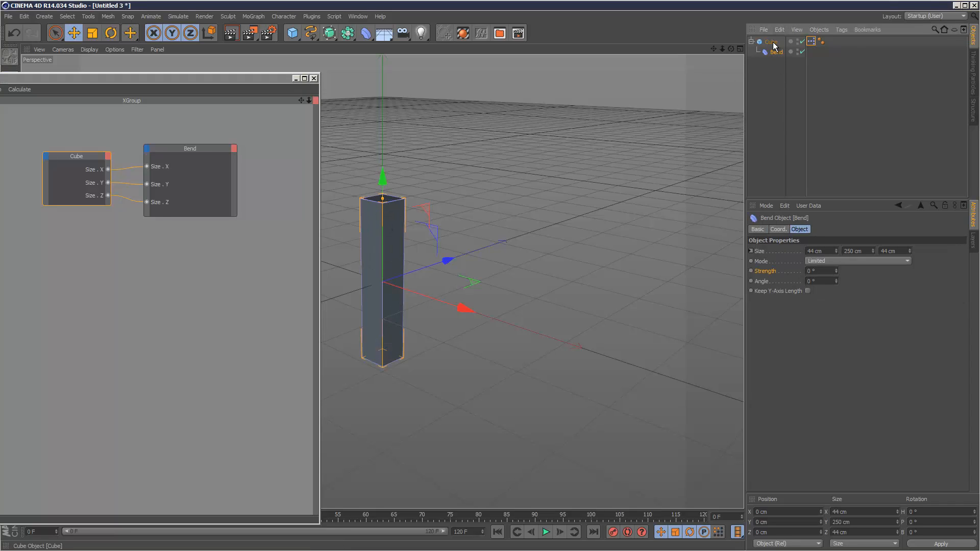
pyautogui.click(771, 42)
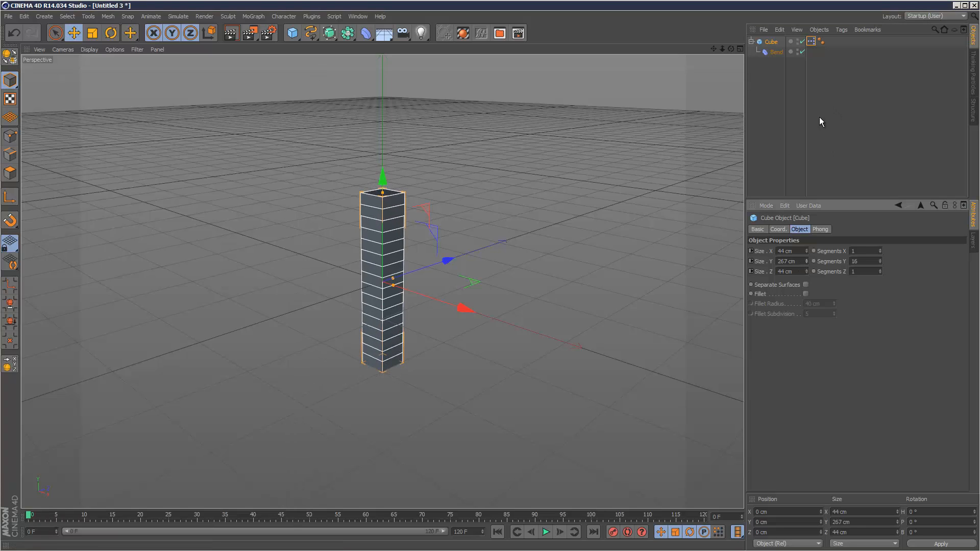
pyautogui.click(776, 52)
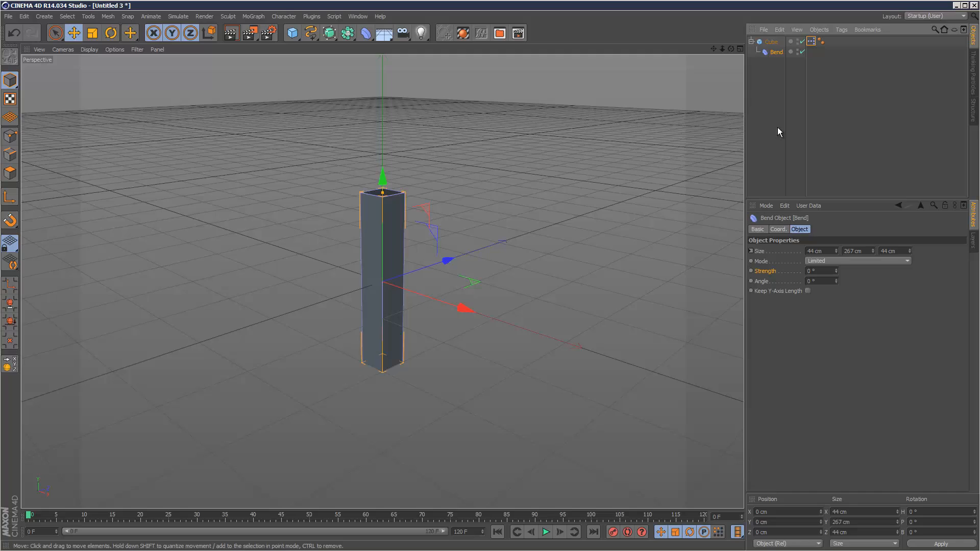
pyautogui.moveTo(621, 267)
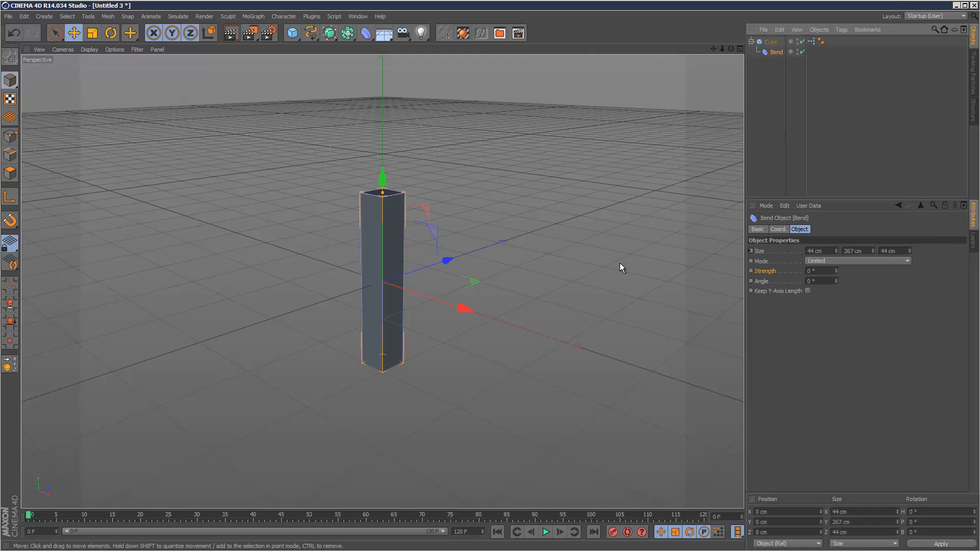
pyautogui.moveTo(726, 117)
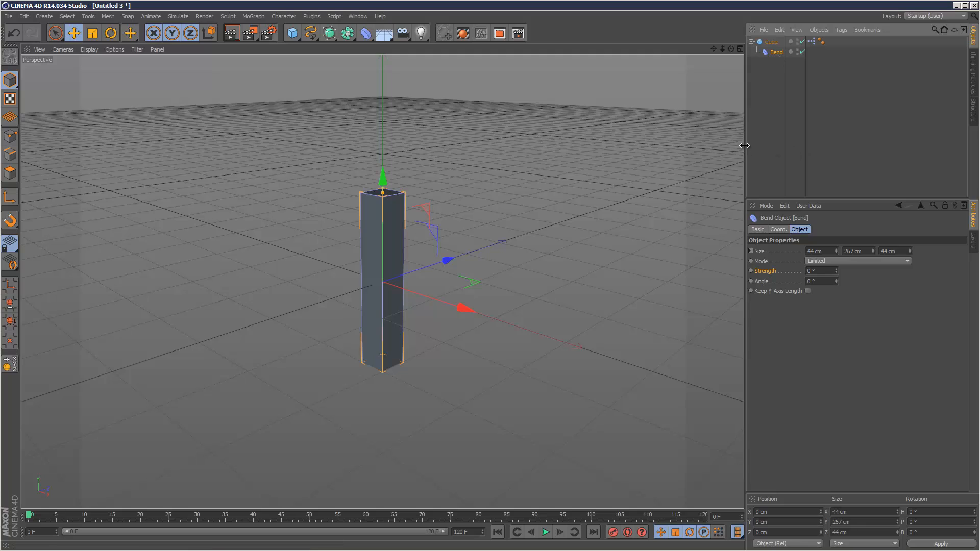
pyautogui.moveTo(39, 529)
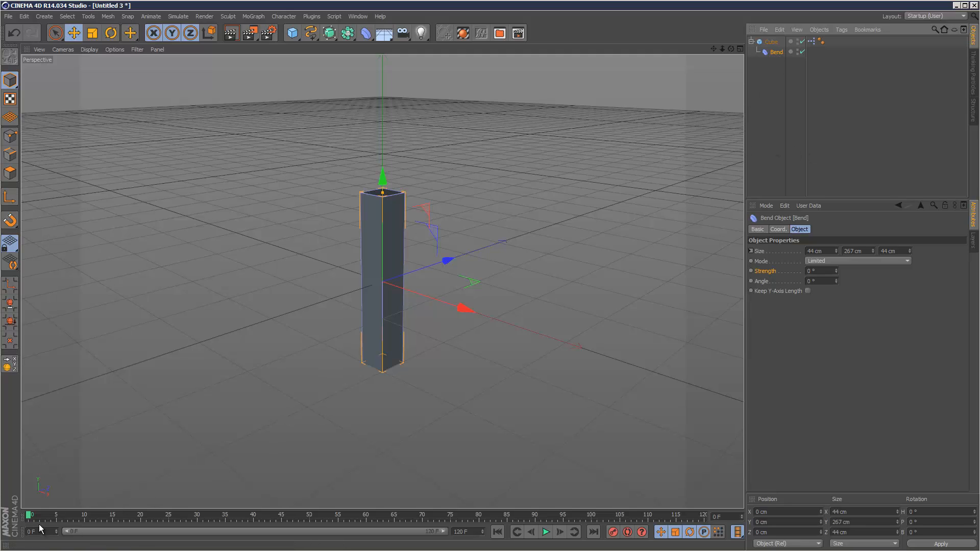
pyautogui.moveTo(753, 273)
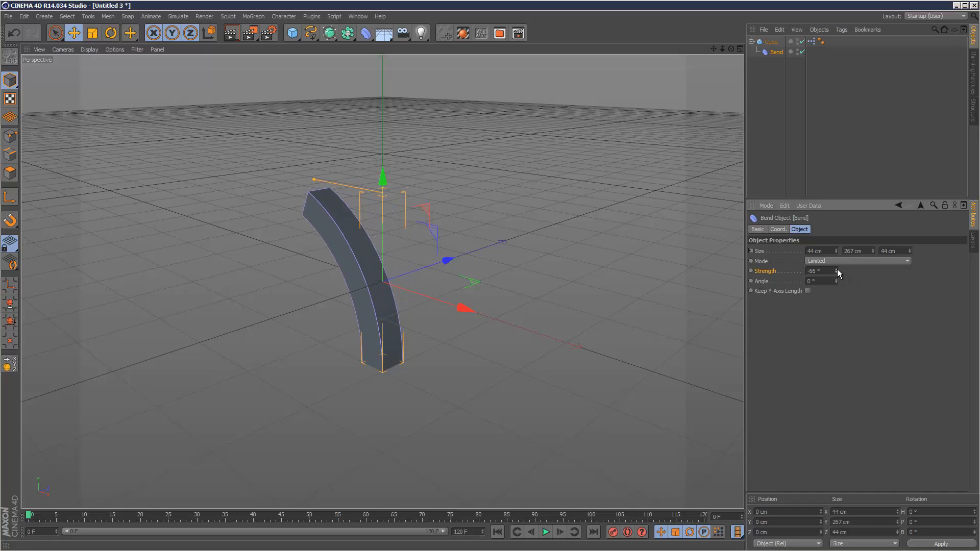
# - Keyframe Bend Strength at -65° on frames 0 and 40, with Keep Y-Axis Length on
pyautogui.click(835, 270)
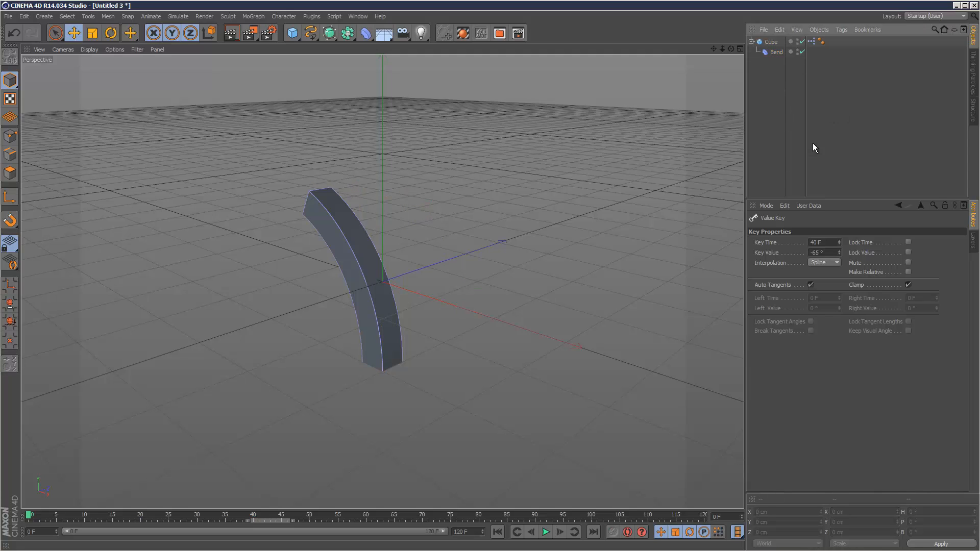
pyautogui.click(777, 52)
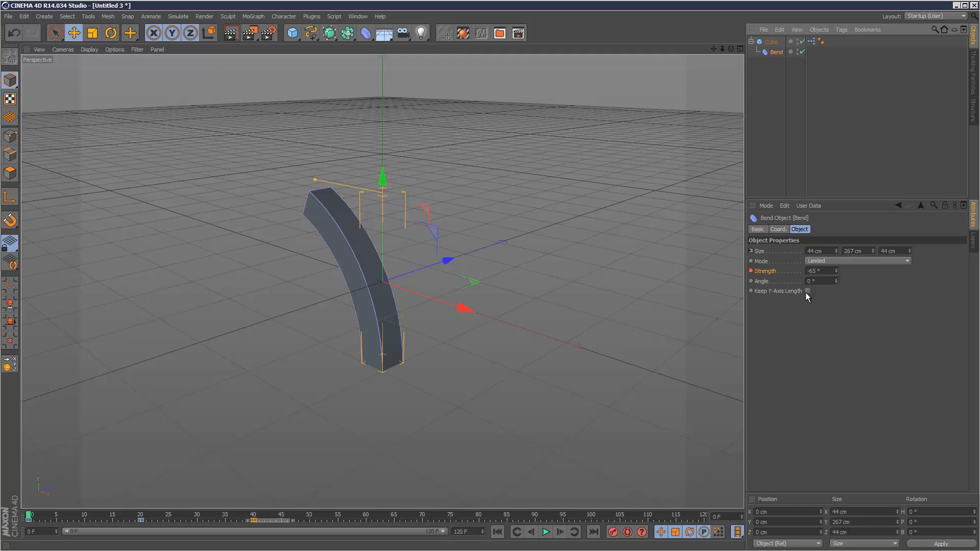
pyautogui.click(807, 291)
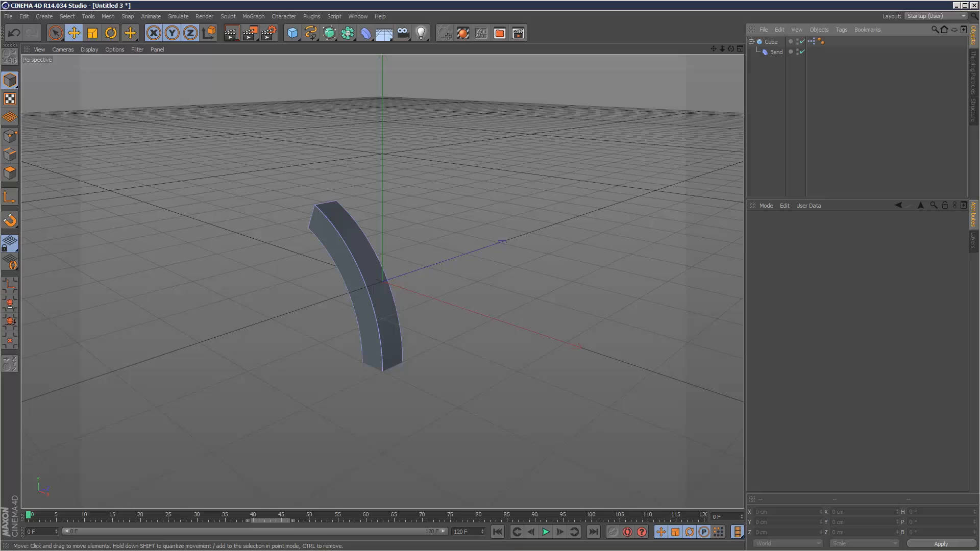
# - Play back the bending column animation to review the swing
pyautogui.click(545, 532)
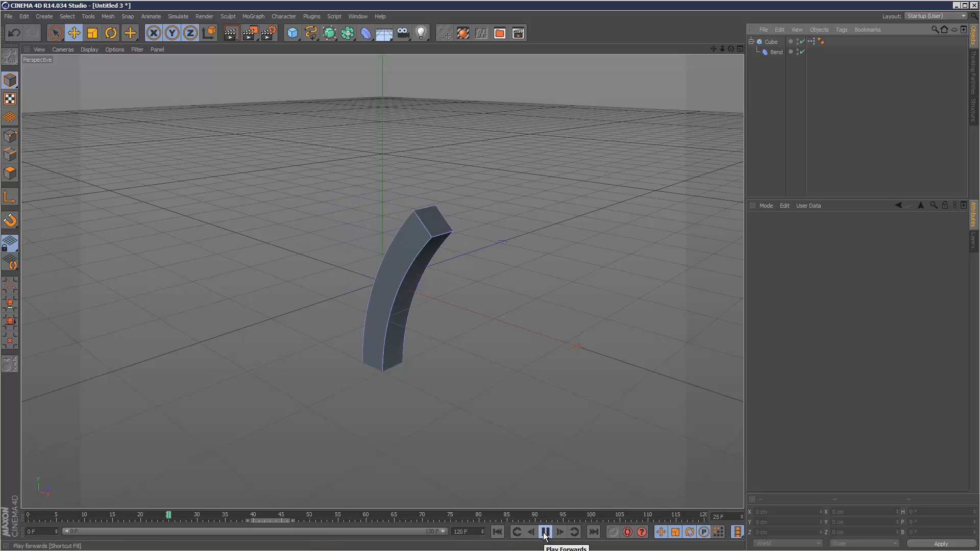
pyautogui.click(543, 531)
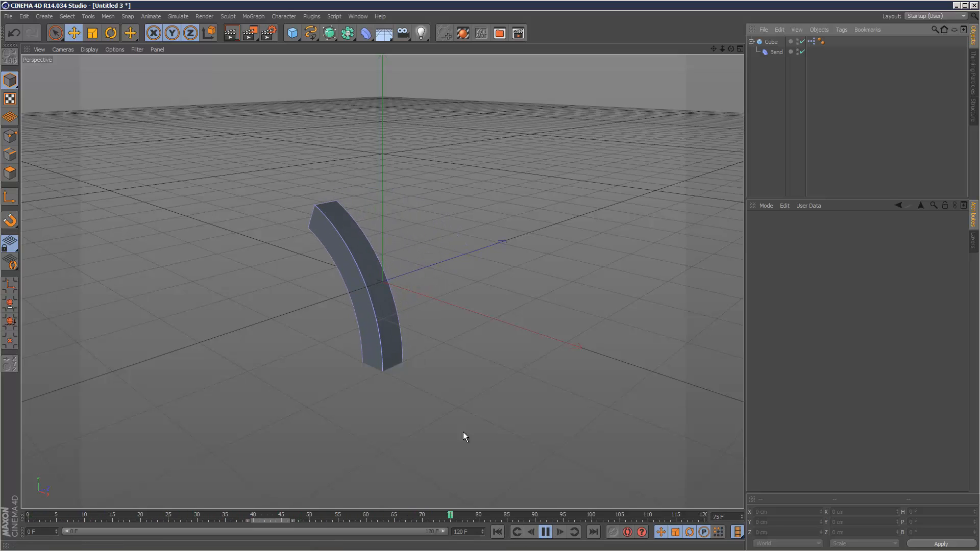
pyautogui.click(545, 532)
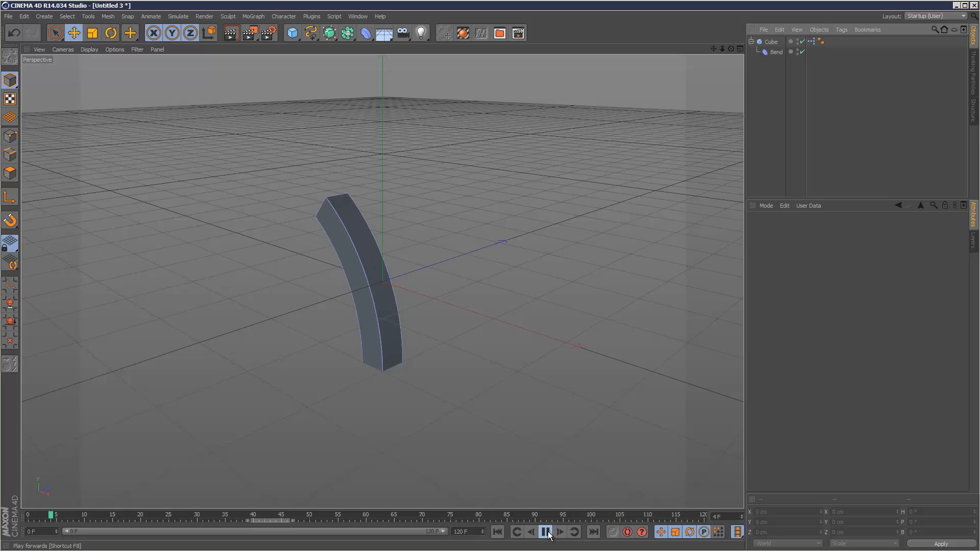
pyautogui.click(545, 532)
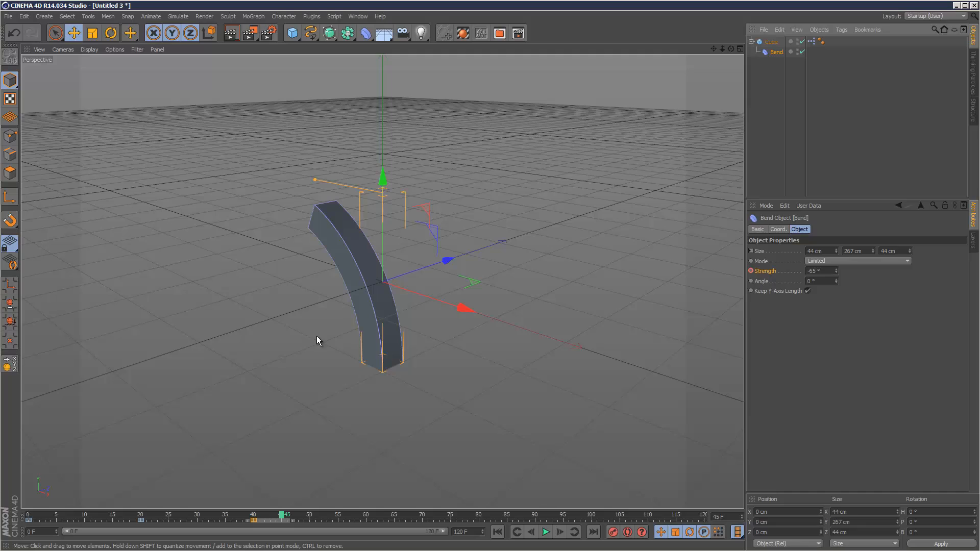
pyautogui.moveTo(231, 510)
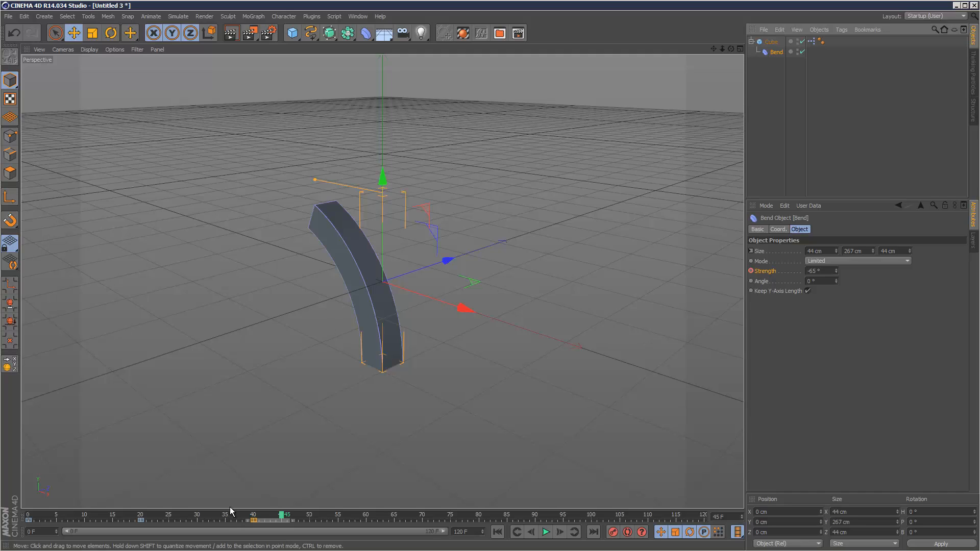
pyautogui.moveTo(608, 521)
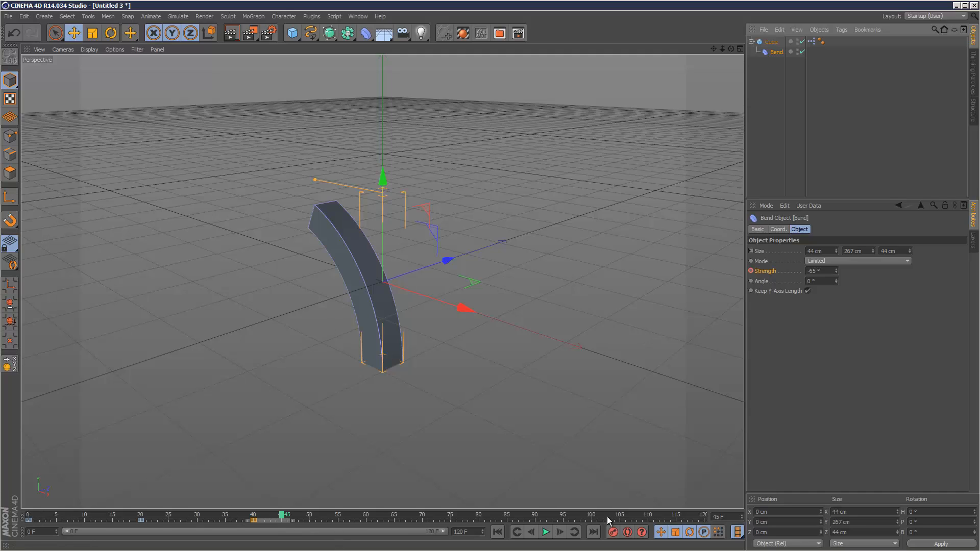
pyautogui.moveTo(779, 285)
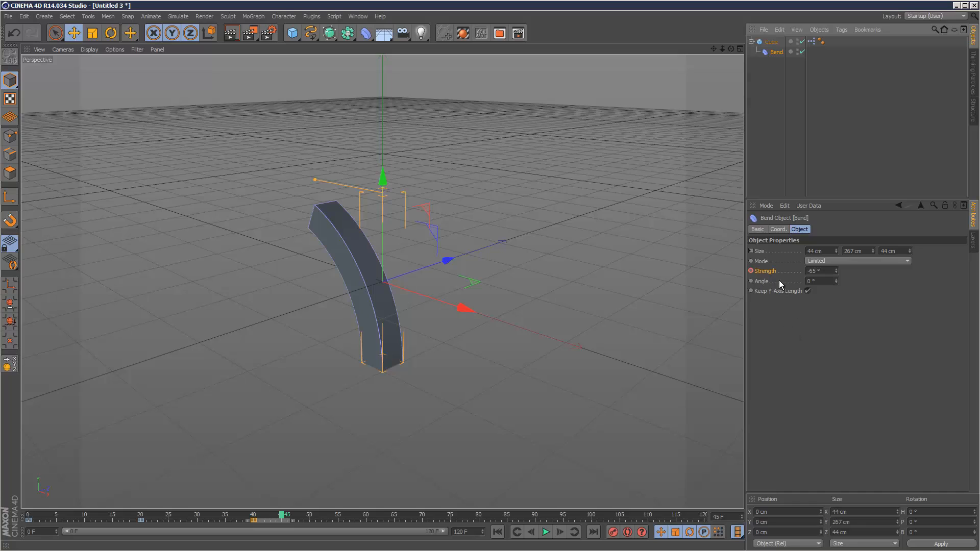
pyautogui.rightClick(763, 270)
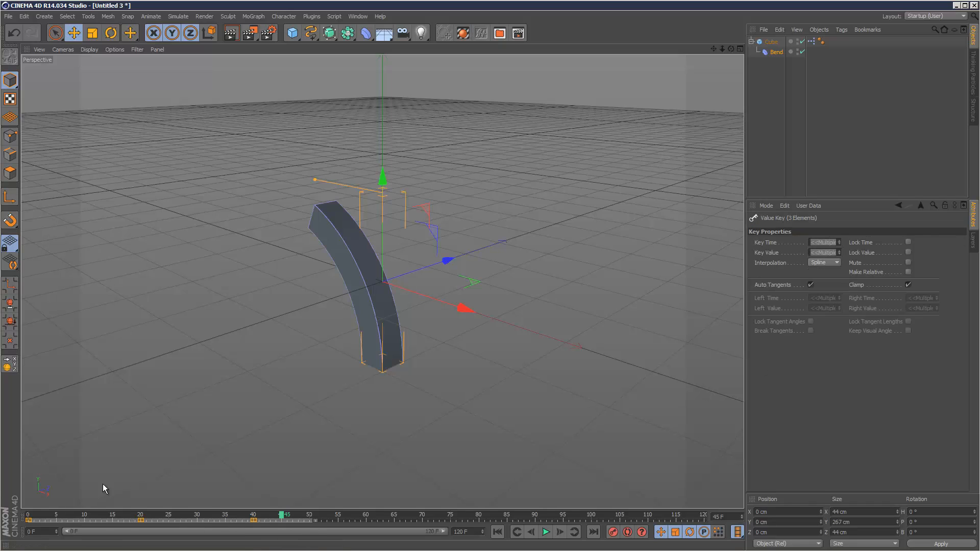
# - Set the Strength track's Before and After modes to Oscillate in the F-Curve editor
pyautogui.click(777, 52)
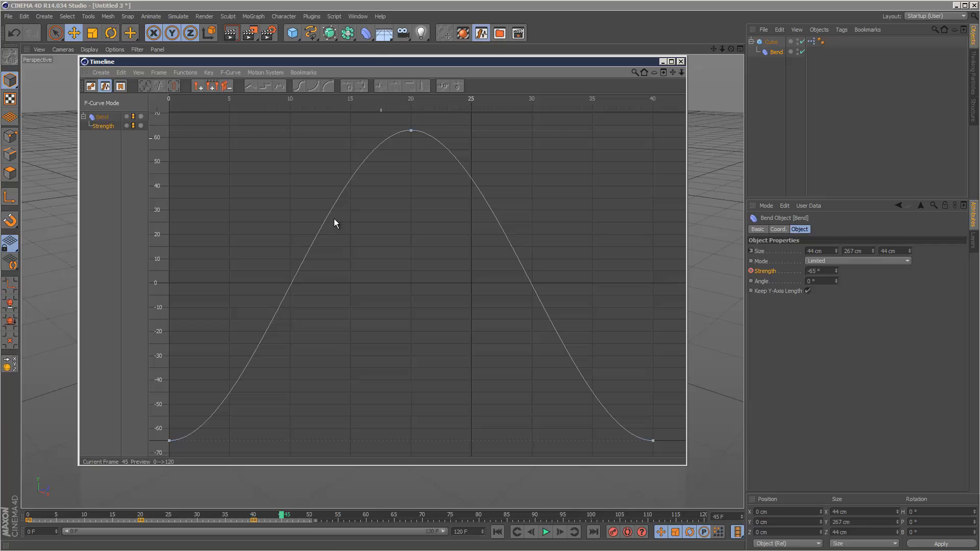
pyautogui.moveTo(196, 243)
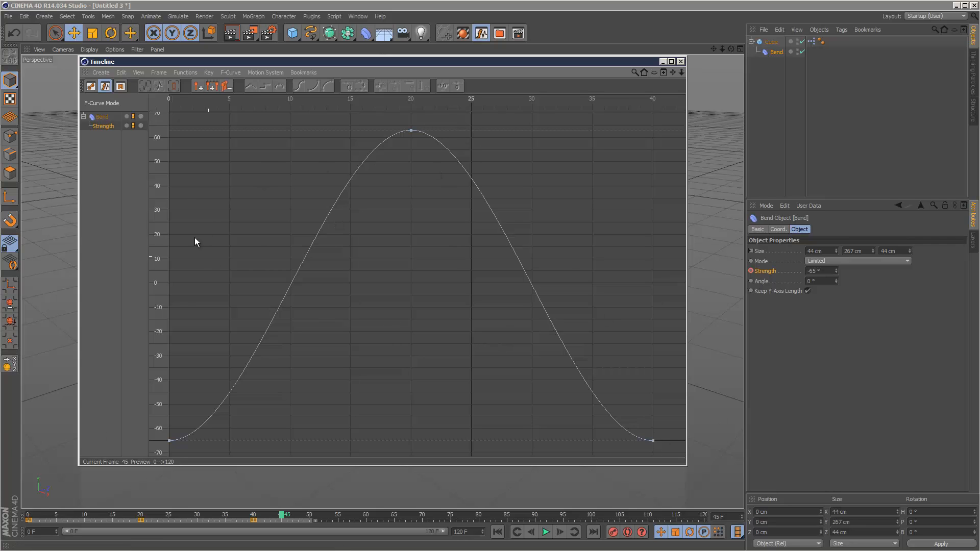
pyautogui.click(101, 117)
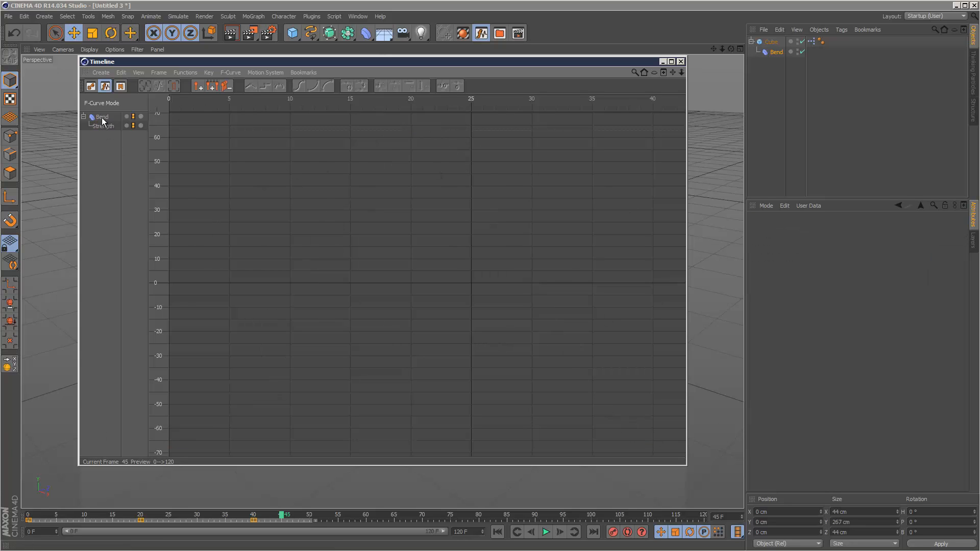
pyautogui.click(102, 125)
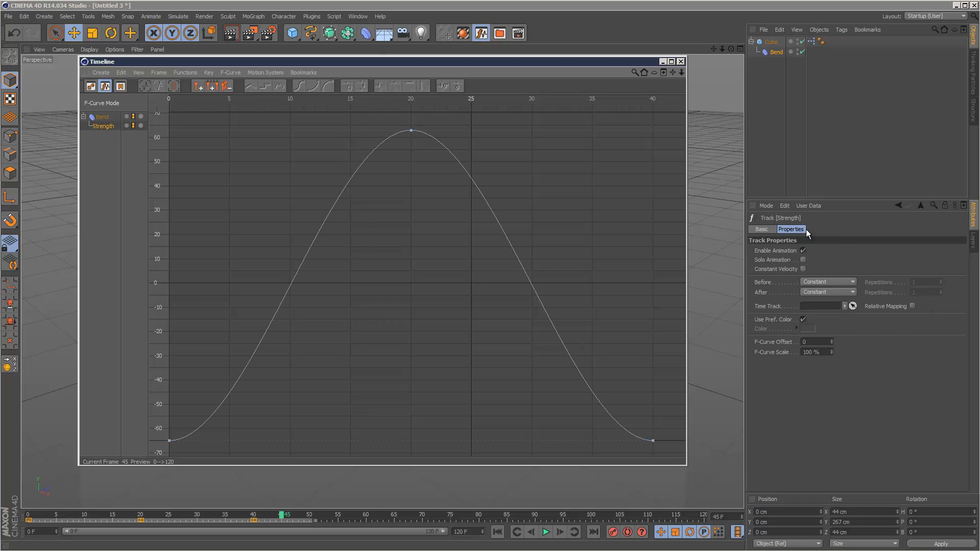
pyautogui.moveTo(919, 322)
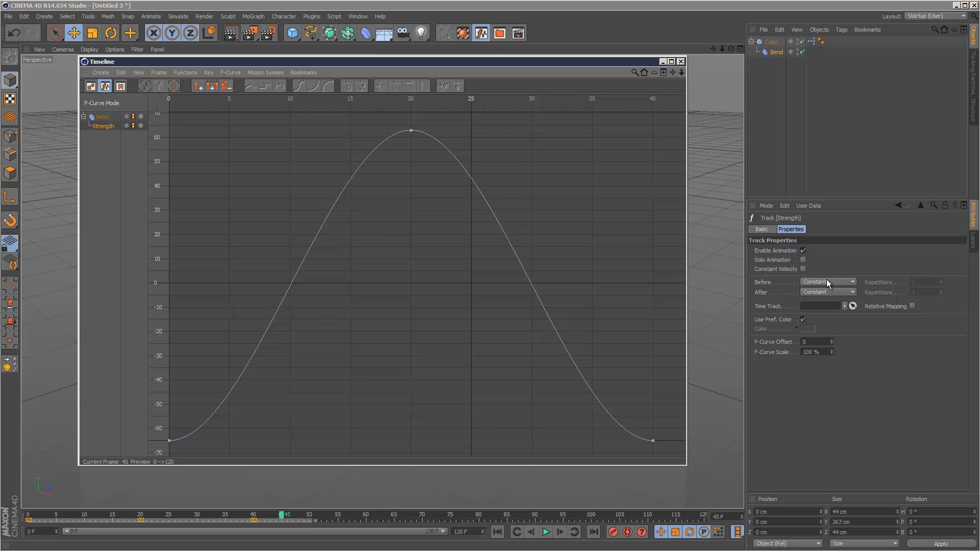
pyautogui.click(827, 282)
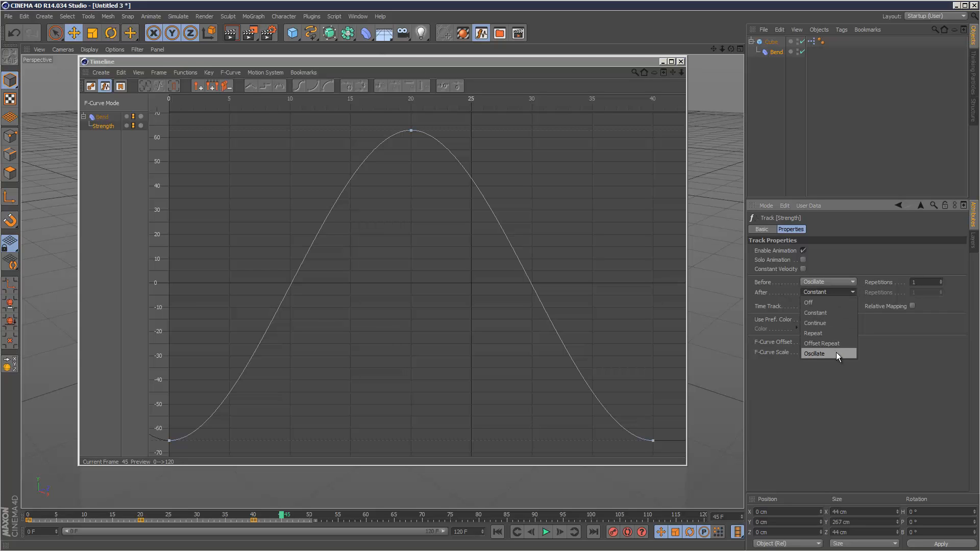
pyautogui.click(814, 353)
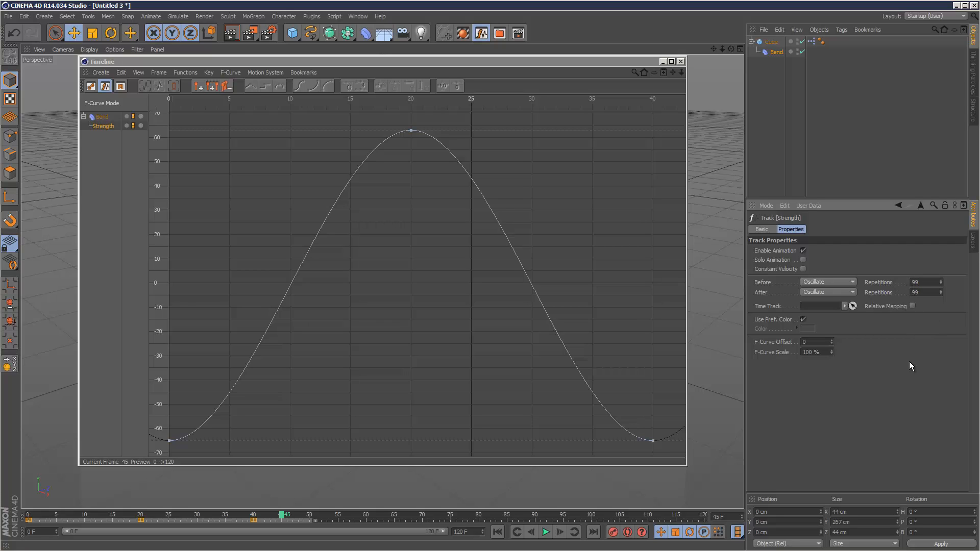
pyautogui.moveTo(675, 80)
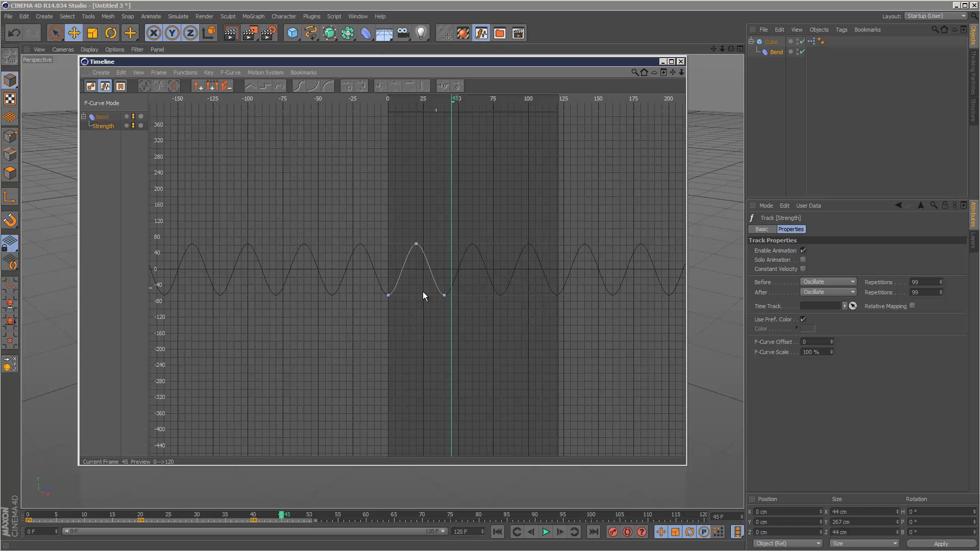
# - Close the curve editor and preview the oscillating bend
pyautogui.click(680, 61)
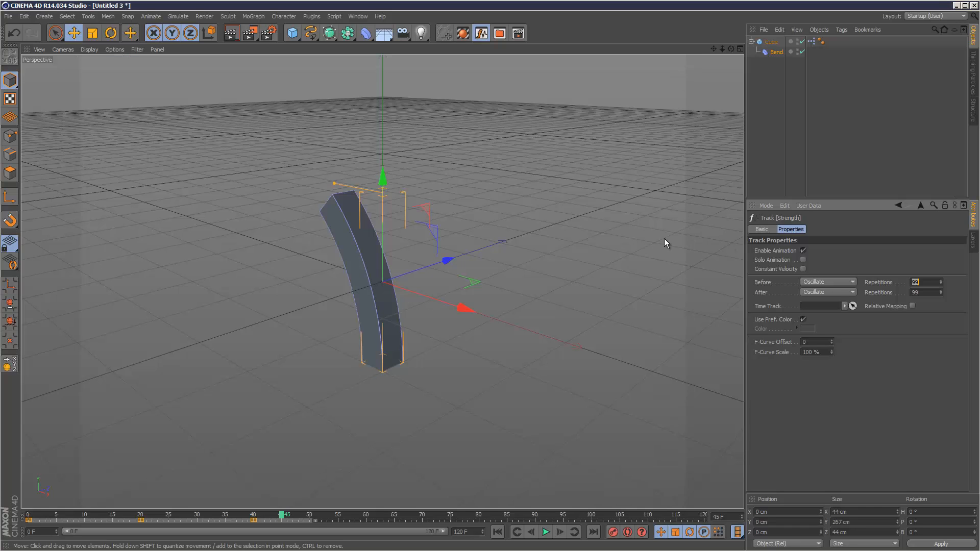
pyautogui.click(545, 532)
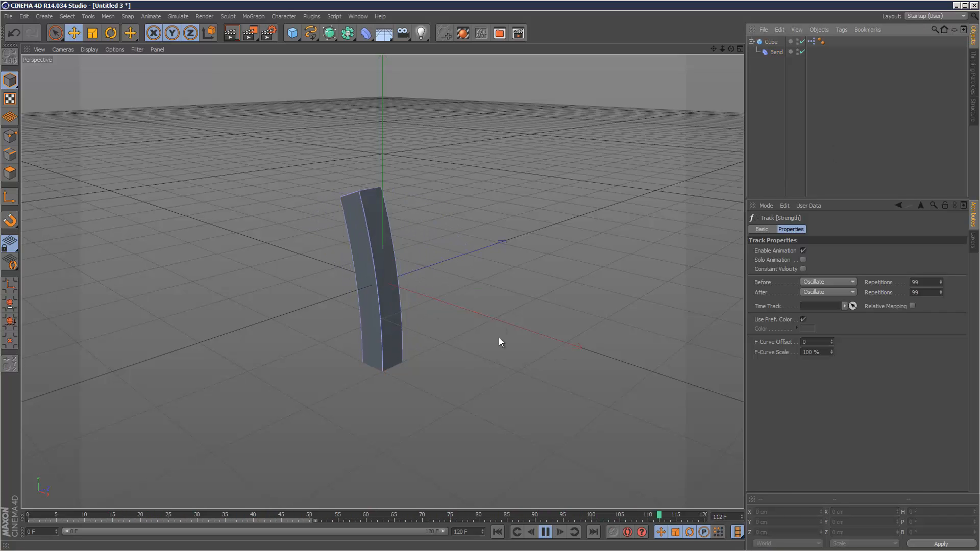
pyautogui.click(545, 532)
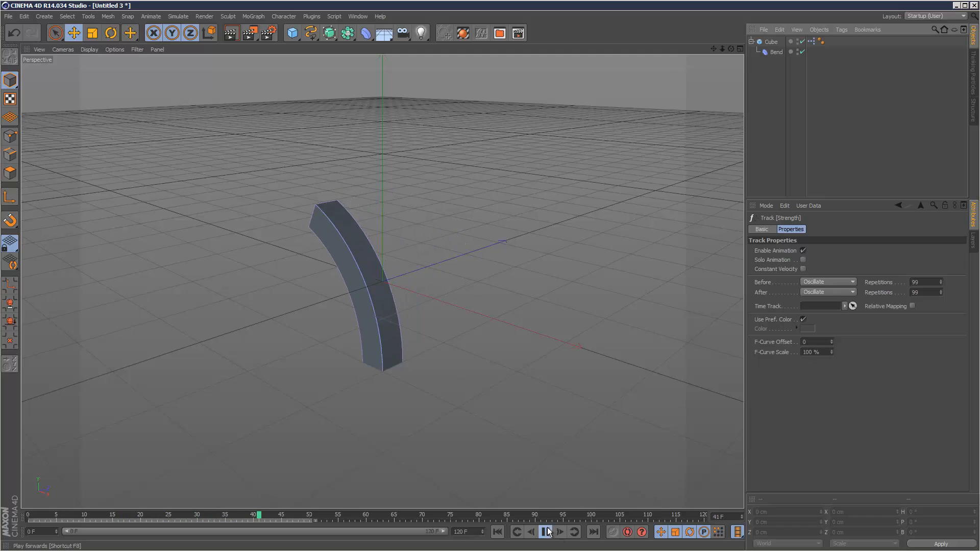
# - Extend the timeline to 300 frames and play the looping bend animation
pyautogui.click(545, 531)
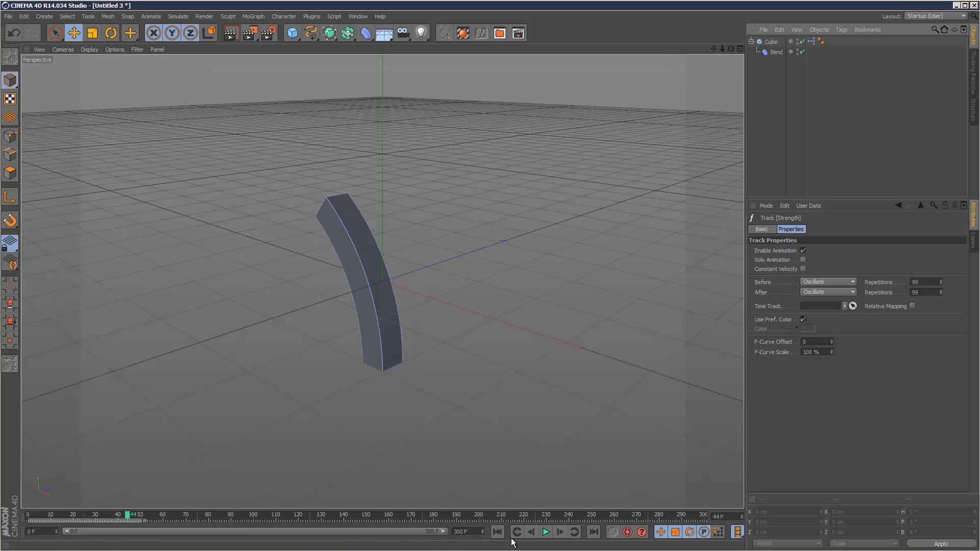
pyautogui.click(545, 532)
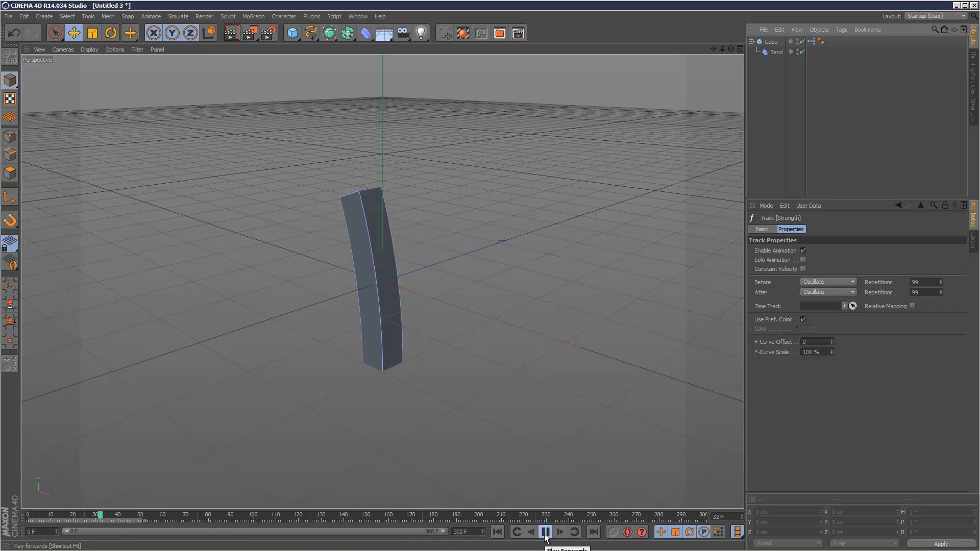
pyautogui.click(558, 531)
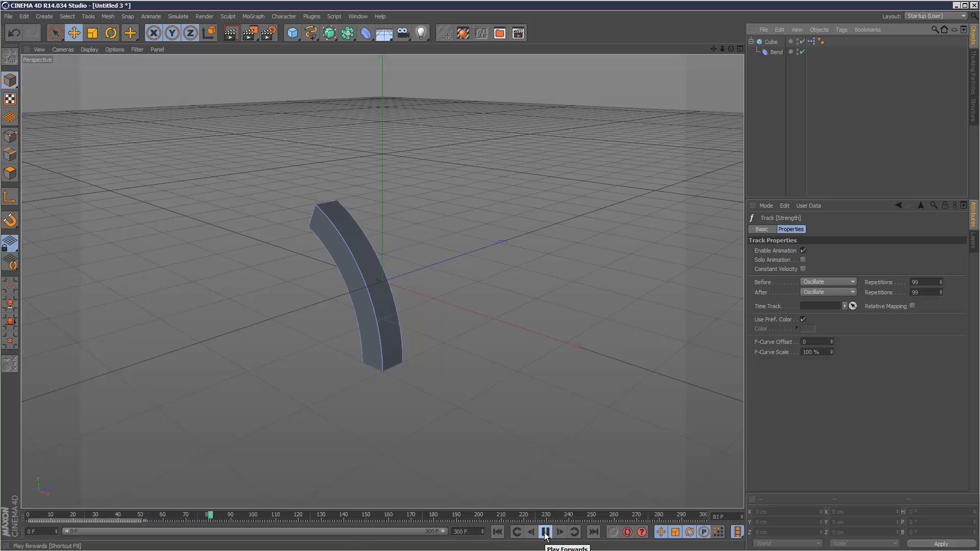
pyautogui.click(544, 531)
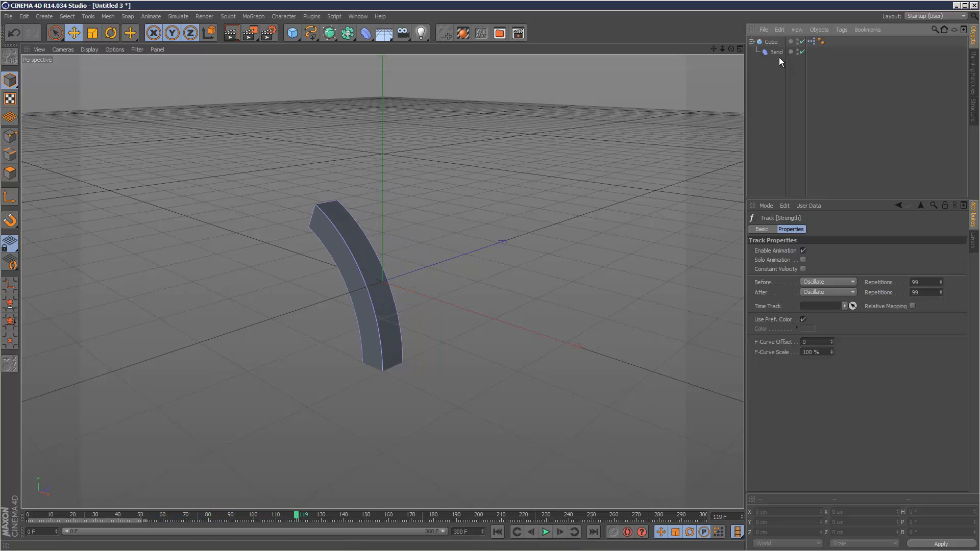
pyautogui.click(776, 52)
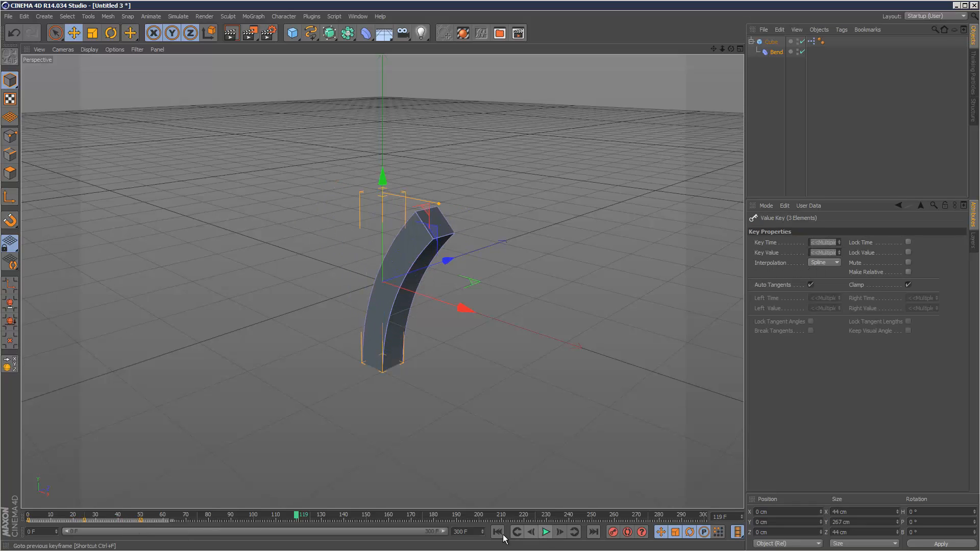
pyautogui.click(545, 532)
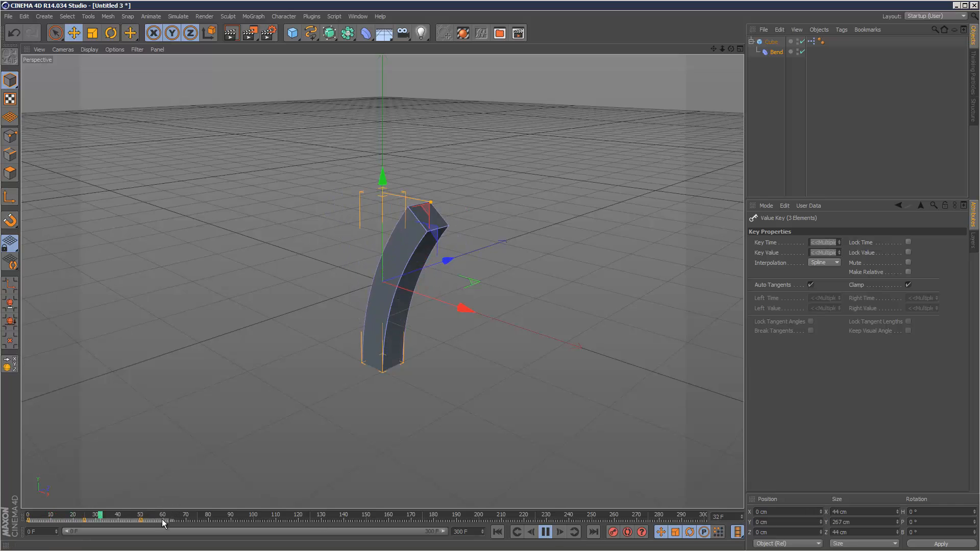
pyautogui.click(544, 532)
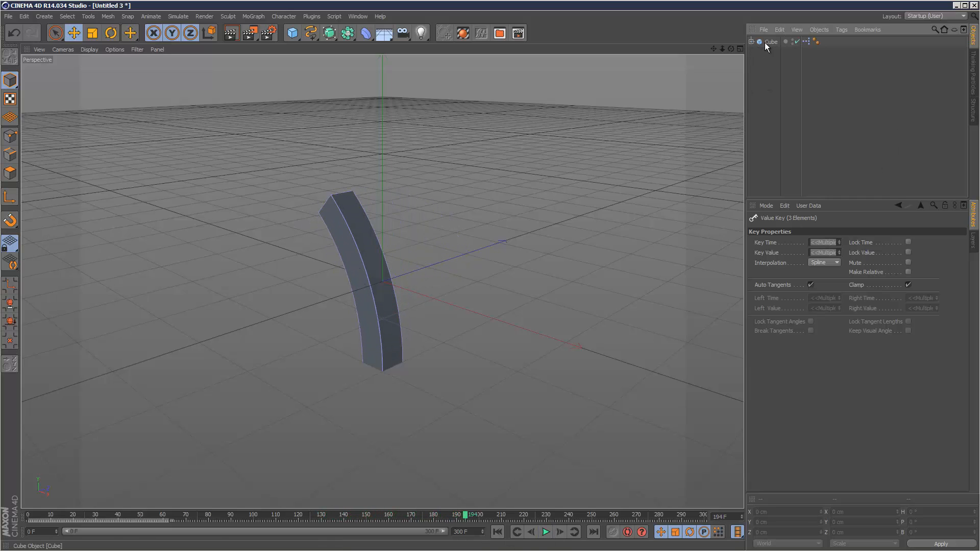
# - Nest the bent cube in a MoGraph Cloner of ten linear copies and preview them swinging
pyautogui.click(254, 16)
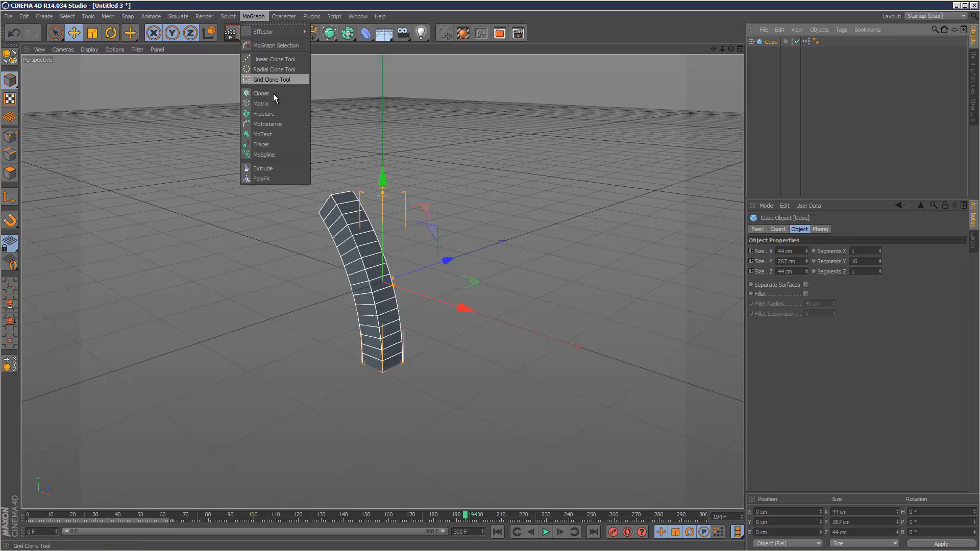
pyautogui.click(261, 93)
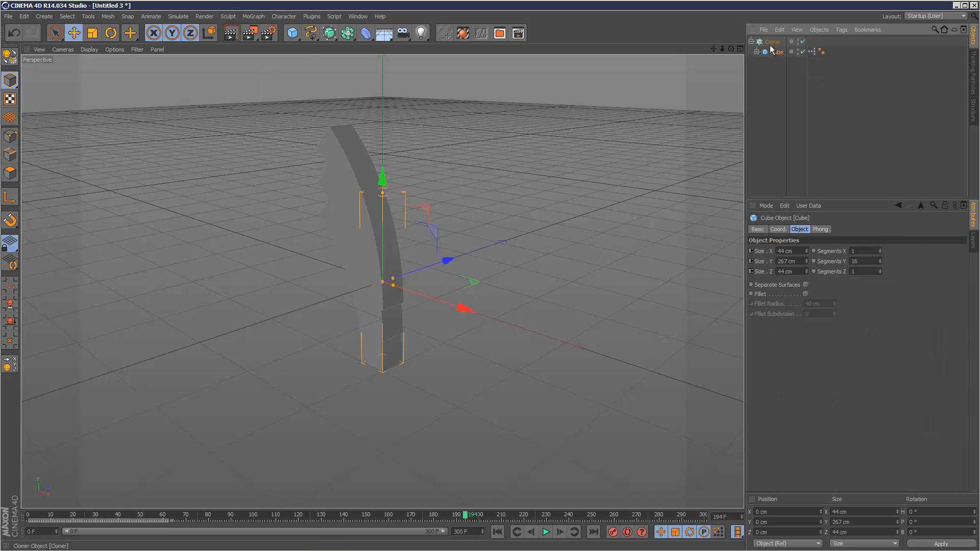
pyautogui.click(773, 42)
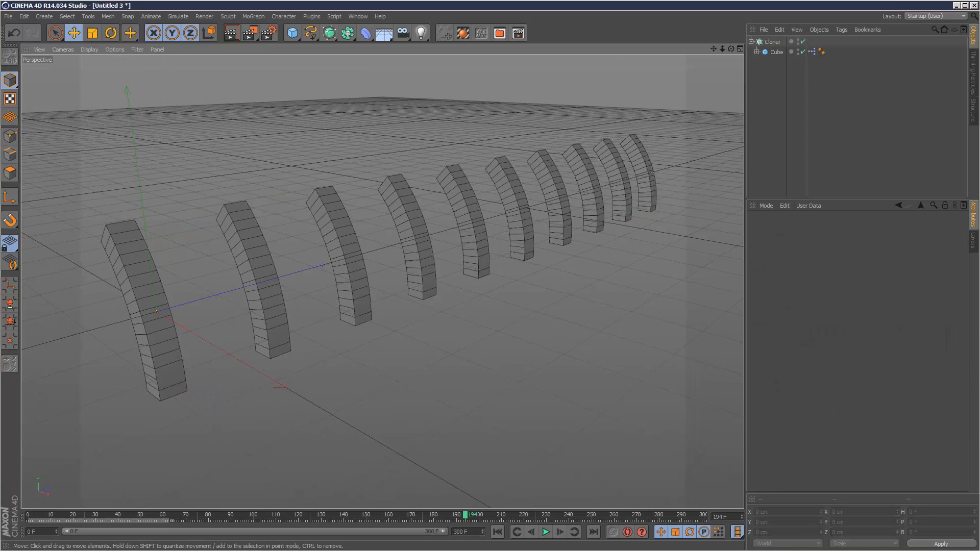
pyautogui.click(545, 532)
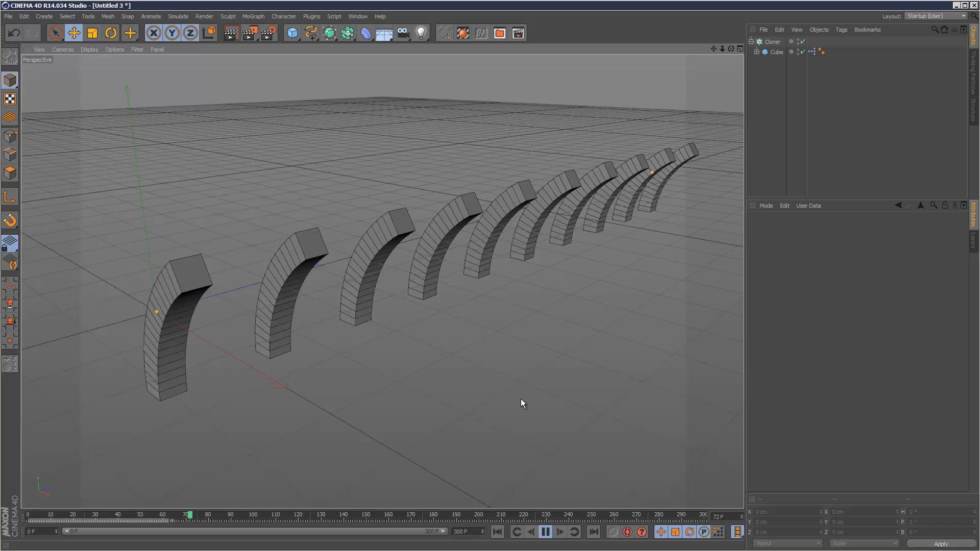
pyautogui.click(545, 532)
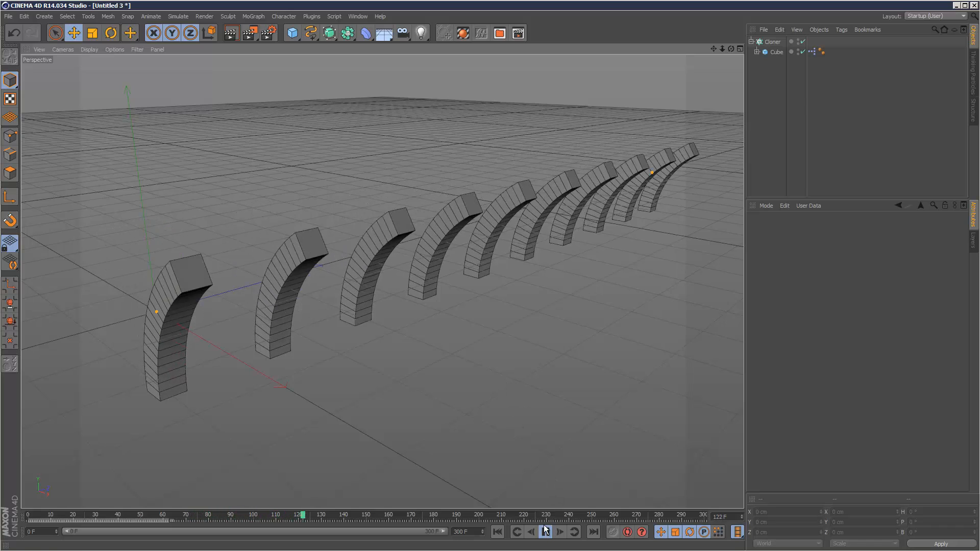
pyautogui.click(545, 532)
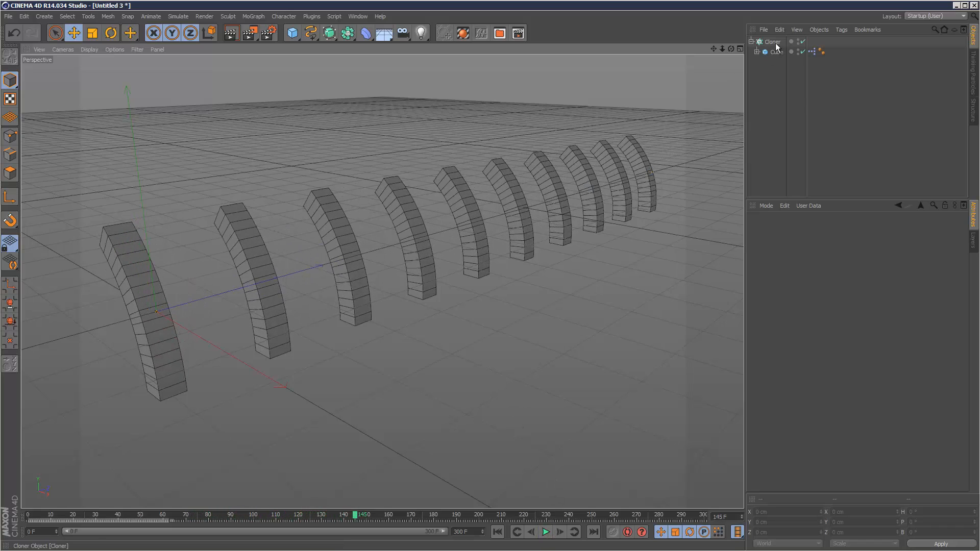
pyautogui.click(771, 42)
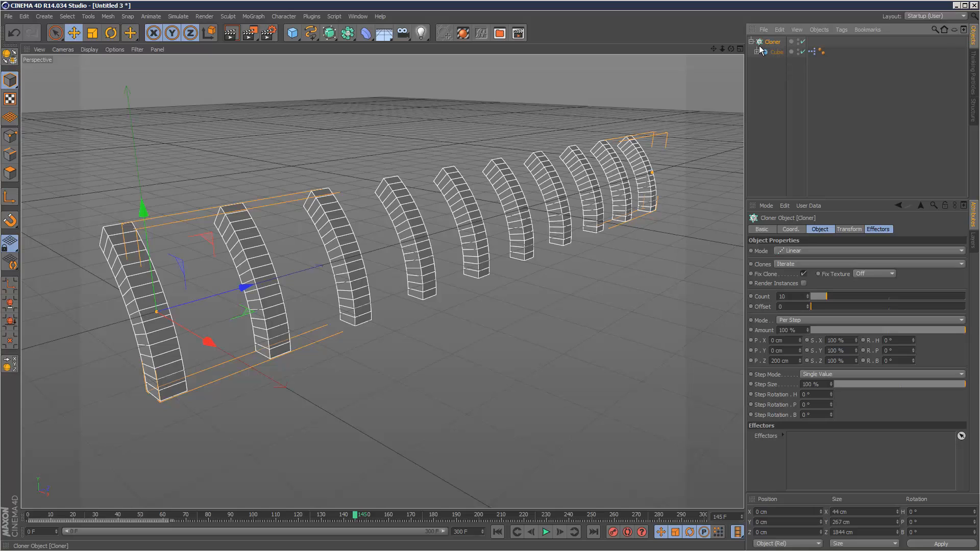
# - Add a Time effector to the cloner with a 13-frame time offset
pyautogui.click(253, 16)
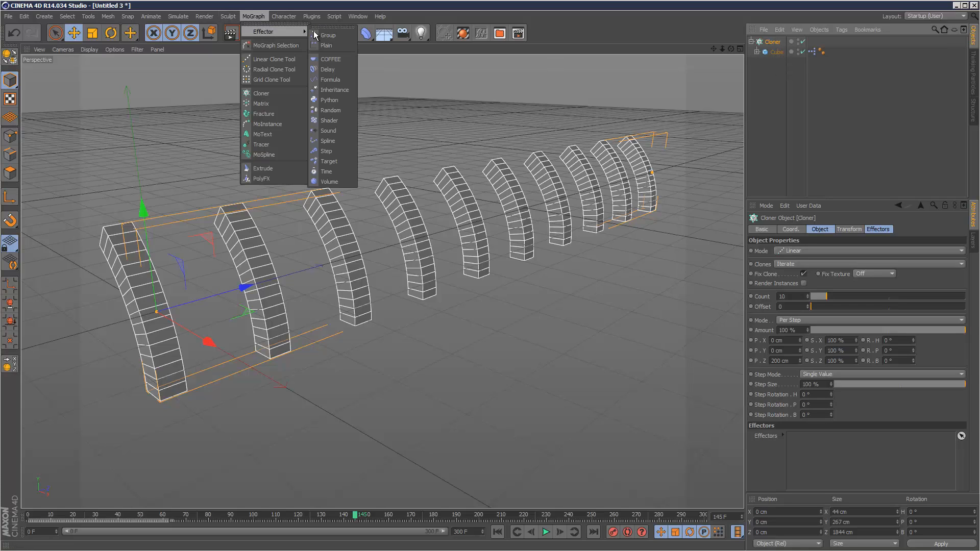
pyautogui.click(326, 171)
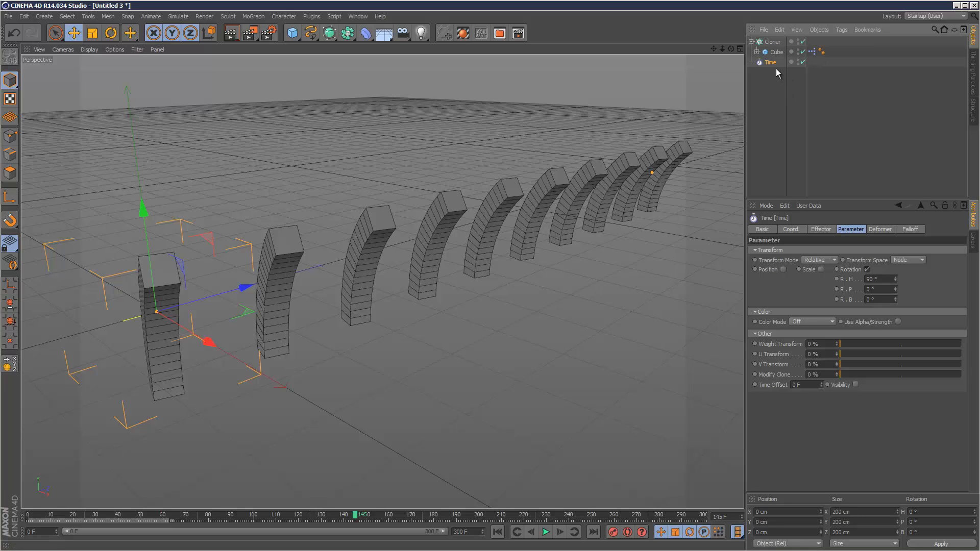
pyautogui.moveTo(876, 244)
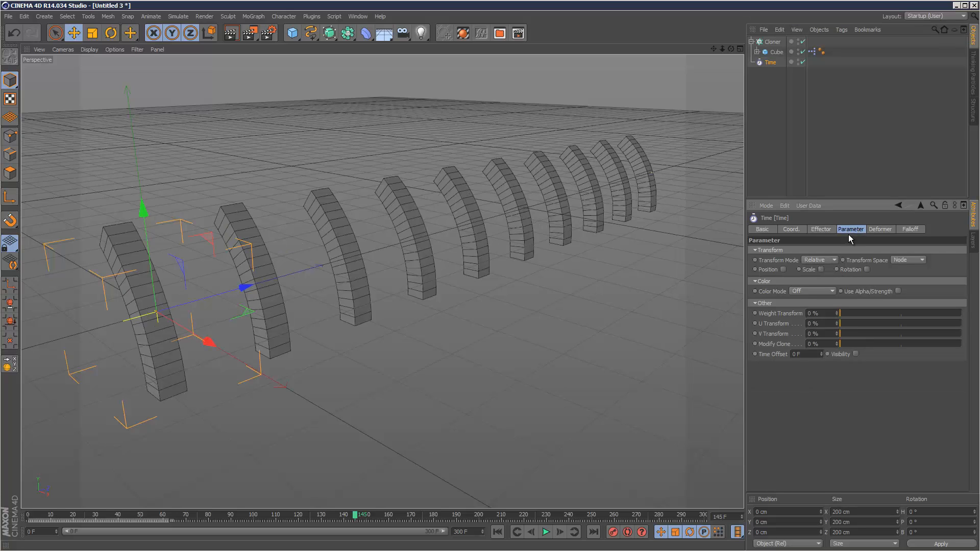
pyautogui.moveTo(806, 211)
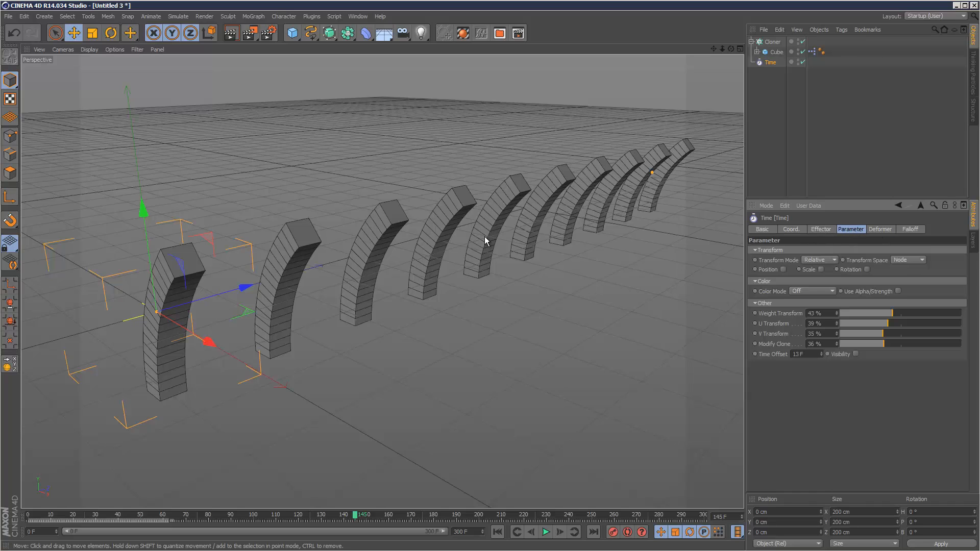
pyautogui.click(820, 229)
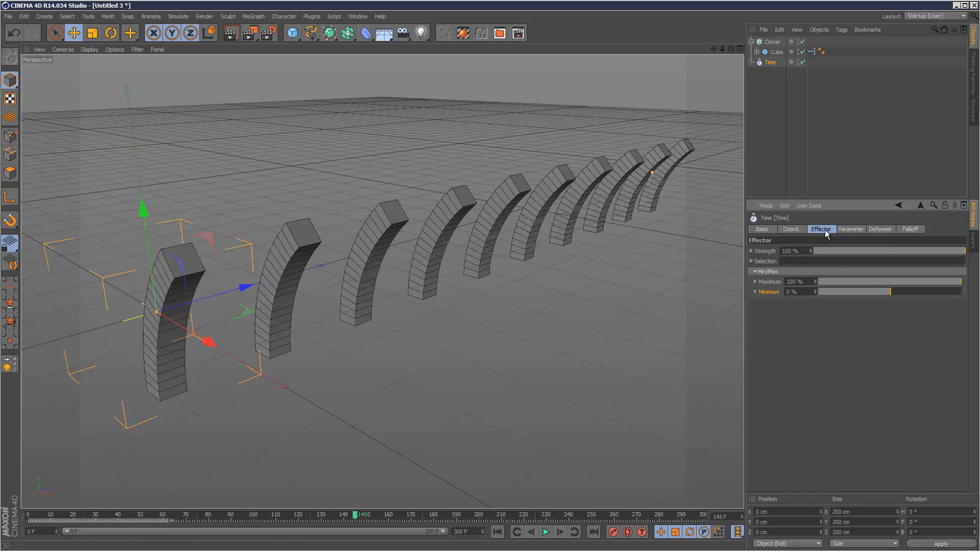
pyautogui.click(849, 228)
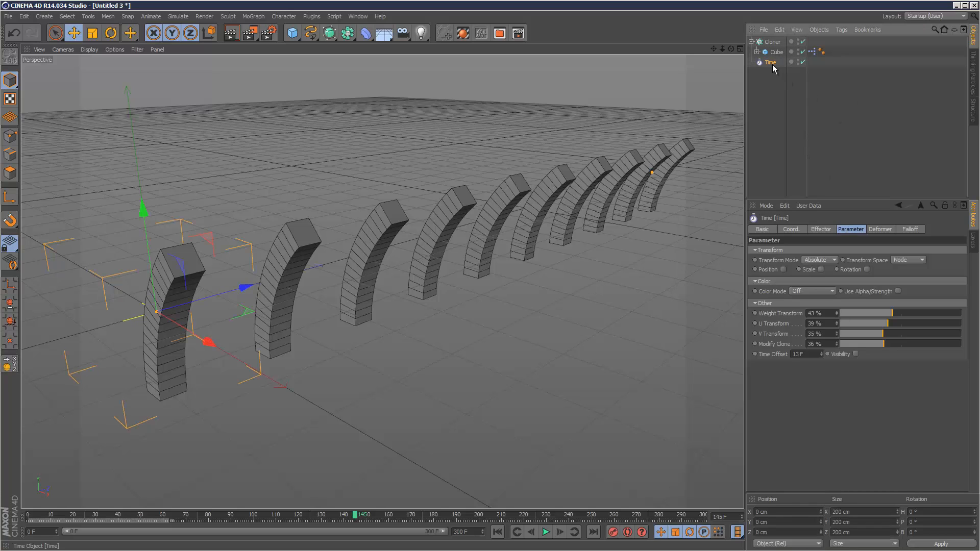
# - Delete the Time effector and add a Shader effector to the cloner
pyautogui.click(771, 42)
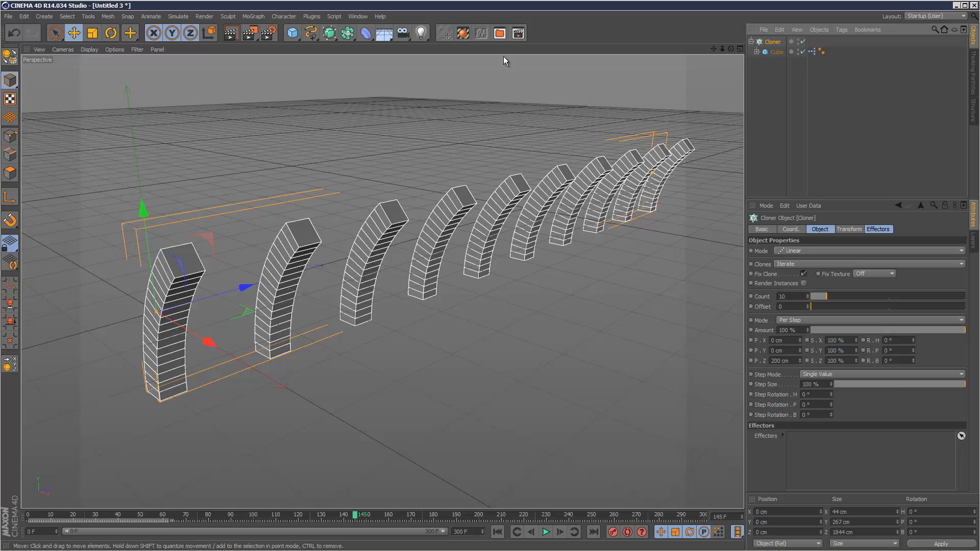
pyautogui.click(253, 17)
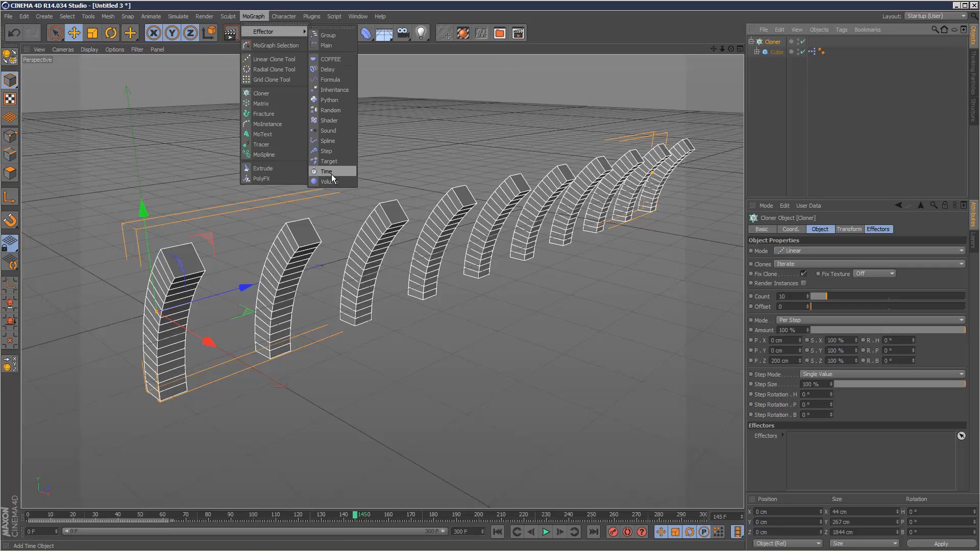
pyautogui.click(329, 120)
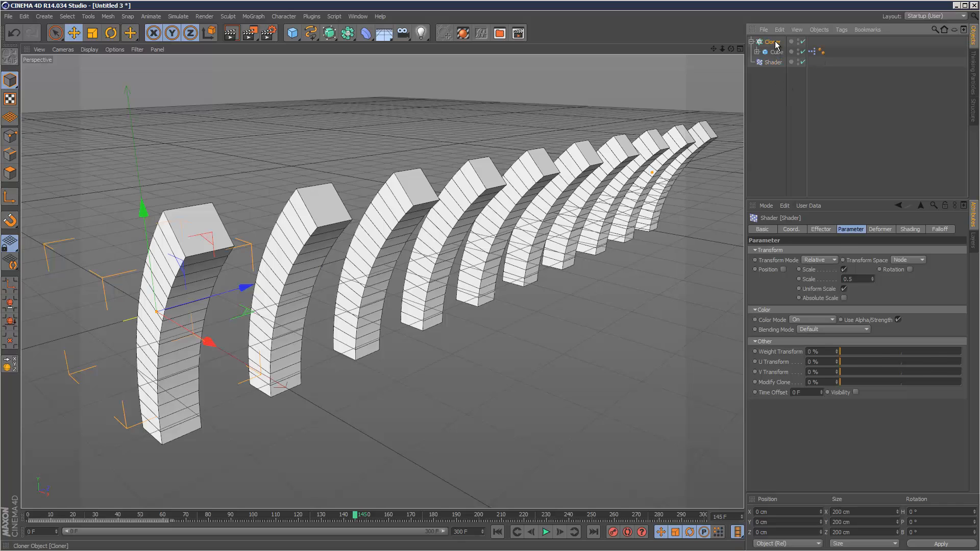
# - Turn off the Shader effector's Scale and Color Mode, and set Time Offset to 19 F
pyautogui.click(771, 41)
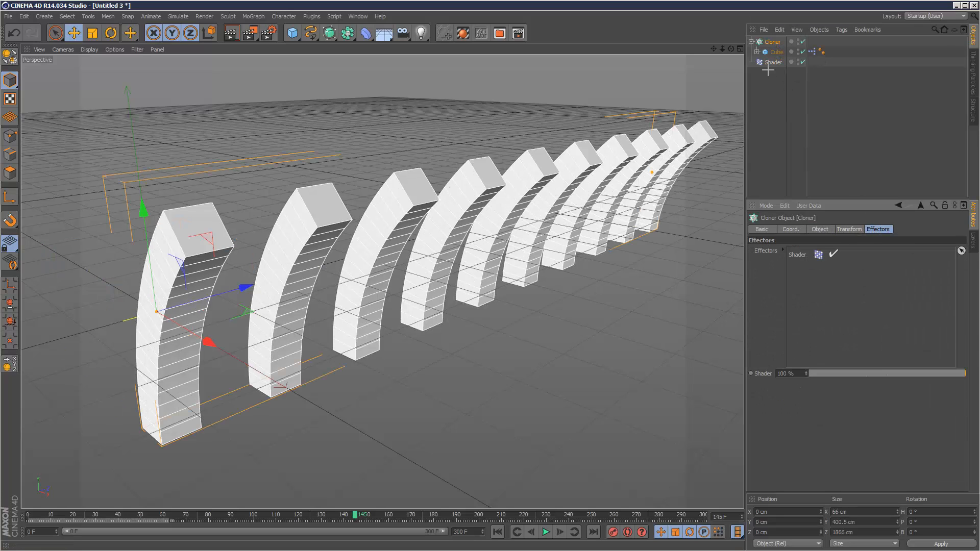
pyautogui.click(773, 61)
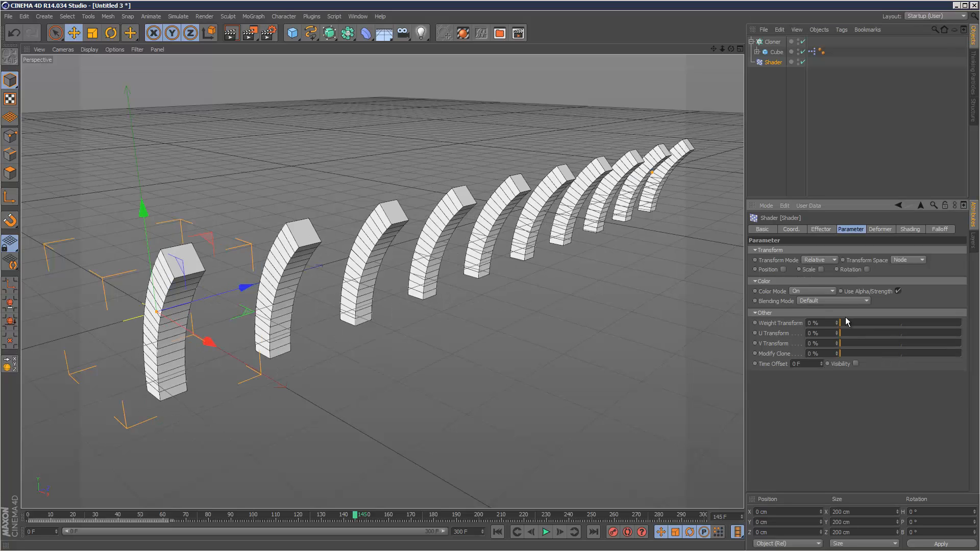
pyautogui.moveTo(815, 294)
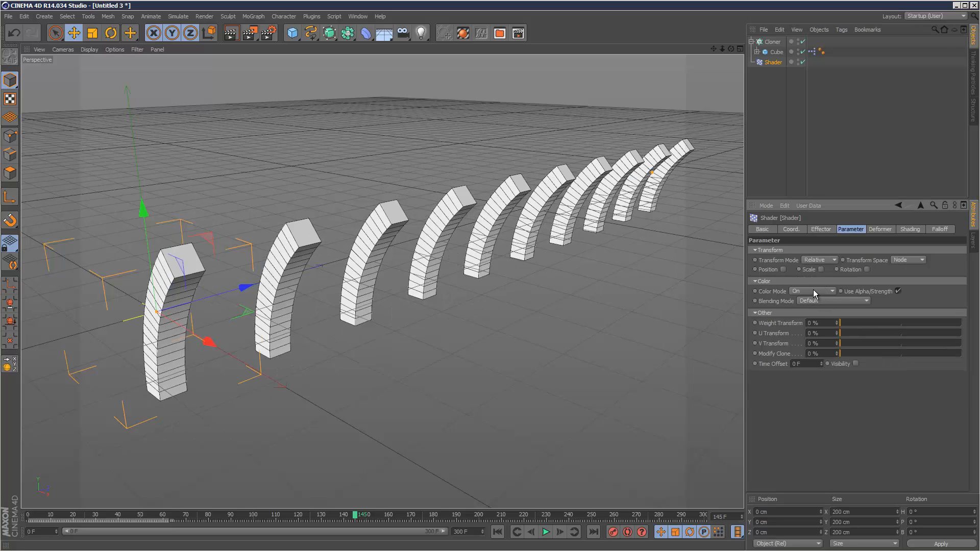
pyautogui.click(812, 290)
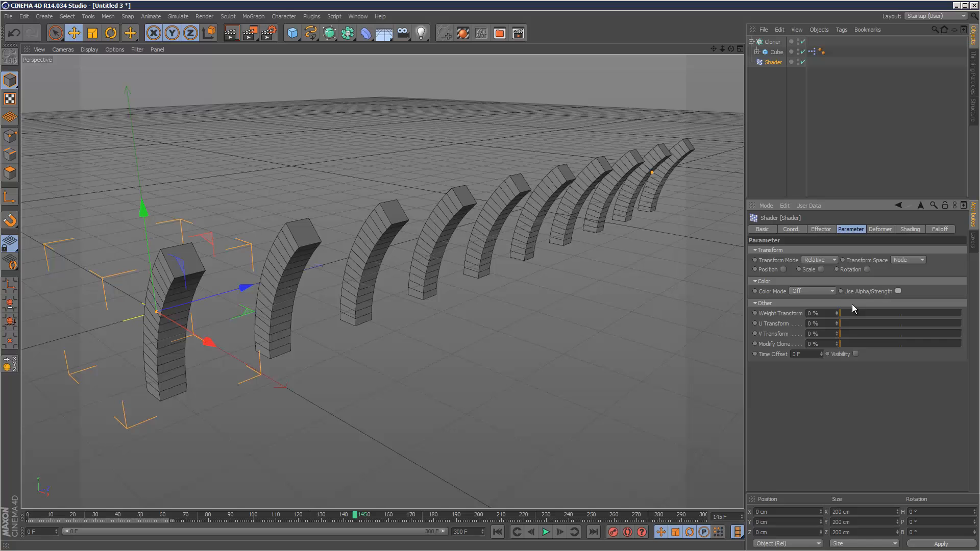
pyautogui.click(819, 354)
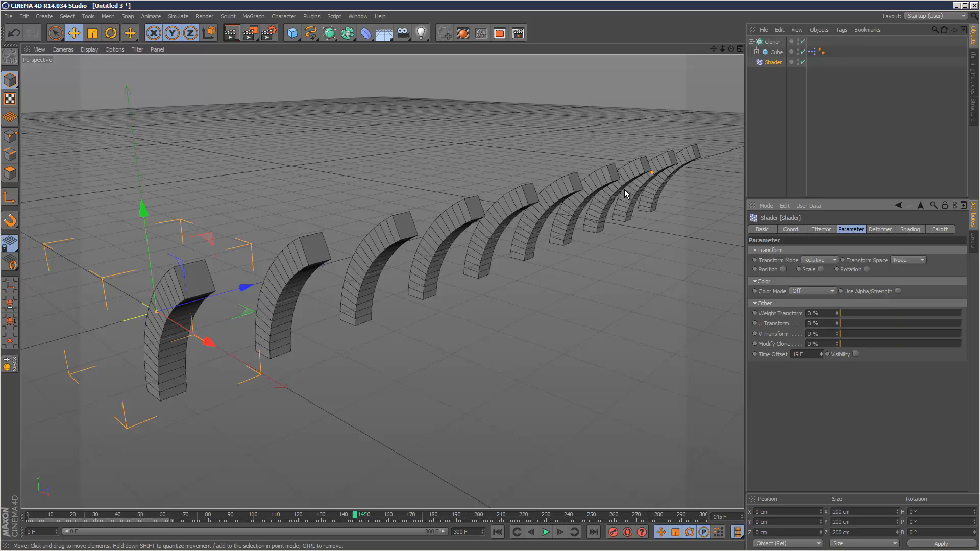
# - Load a Noise shader into the Shader effector's Shading tab and set its Time Offset
pyautogui.click(910, 229)
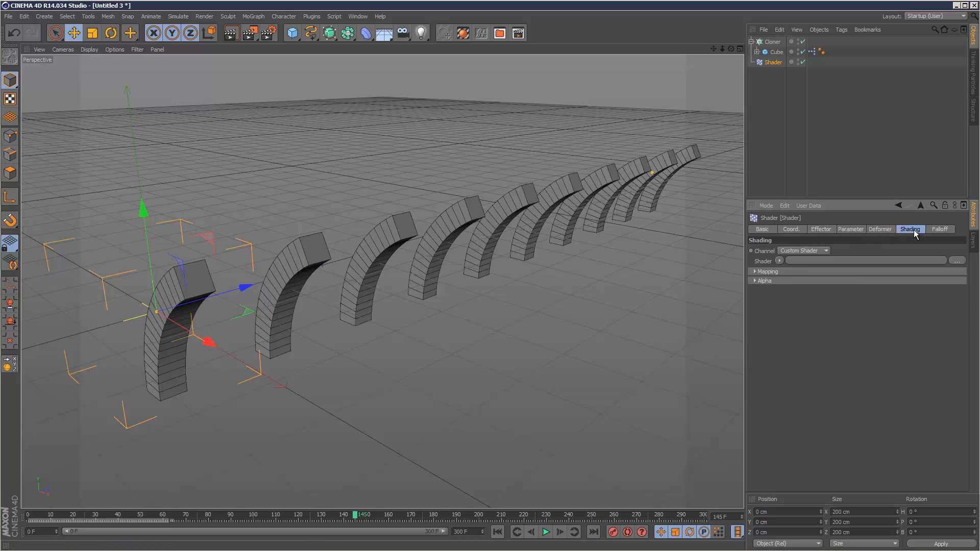
pyautogui.click(955, 261)
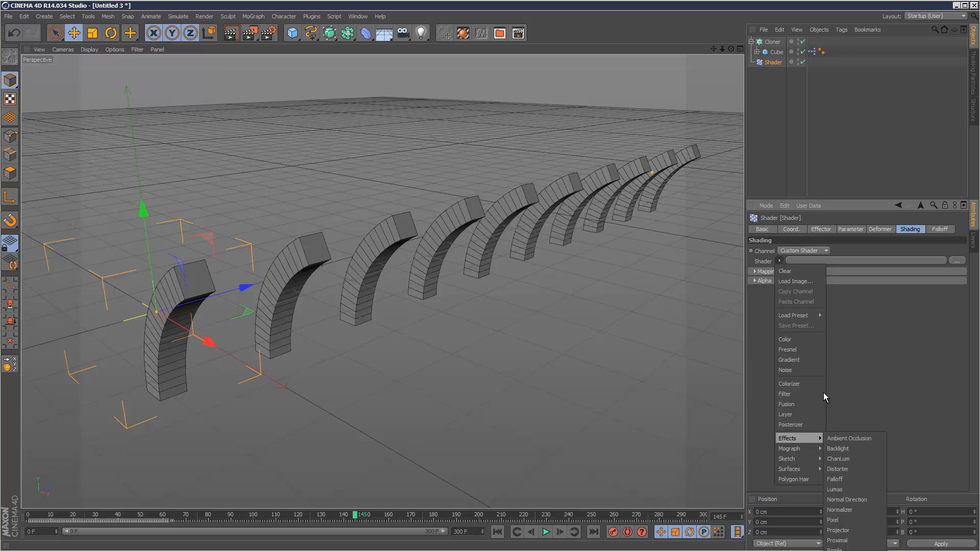
pyautogui.click(785, 370)
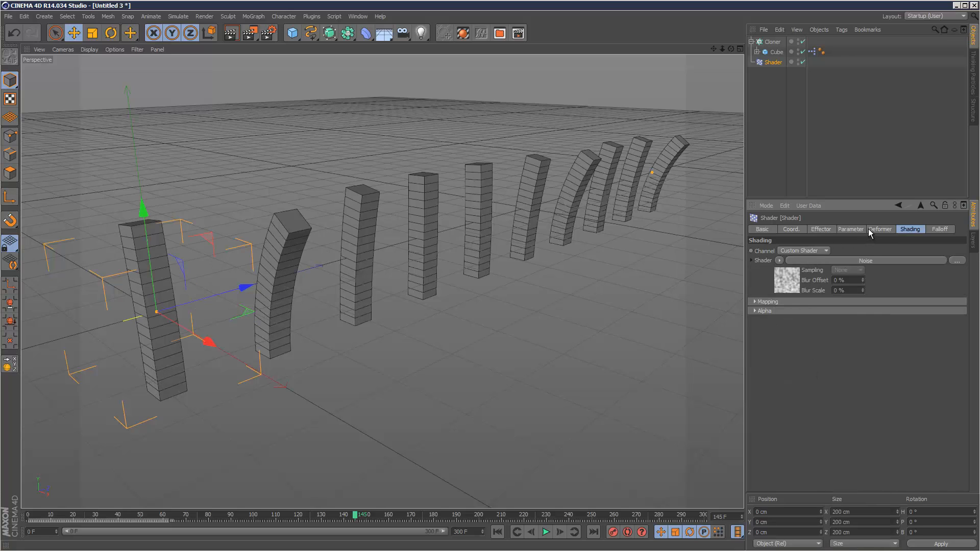
pyautogui.click(545, 532)
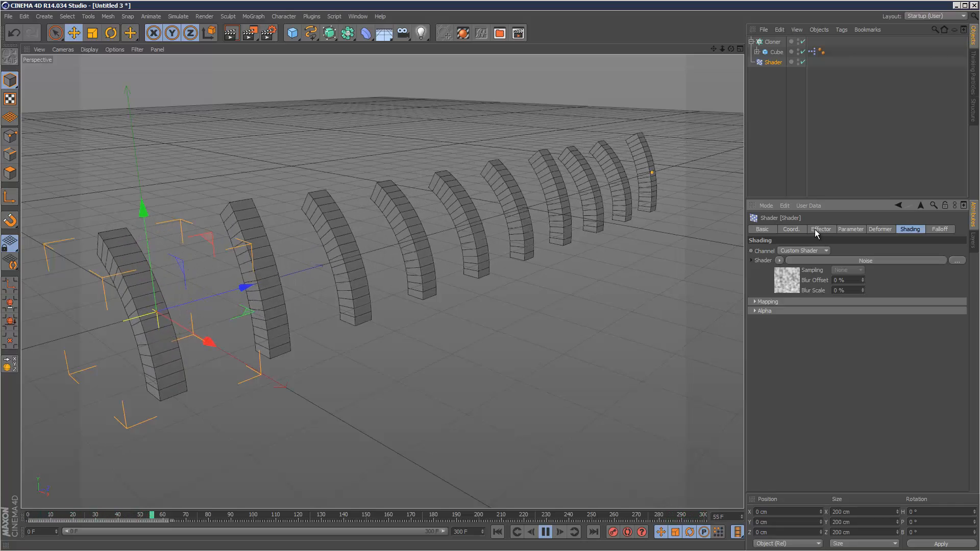
pyautogui.click(851, 229)
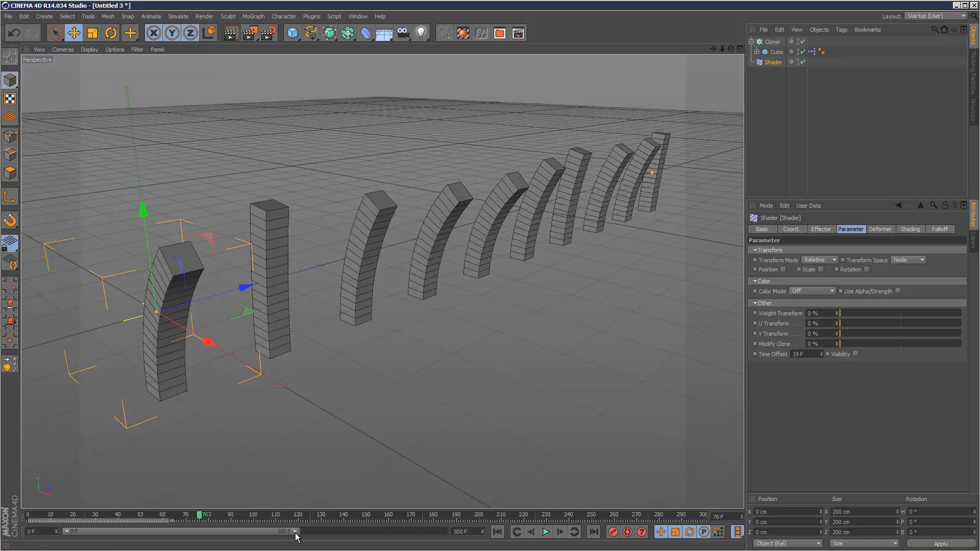
# - Extend the preview range to 500 F and set the Shader effector's Time Offset to 116 F
pyautogui.click(544, 532)
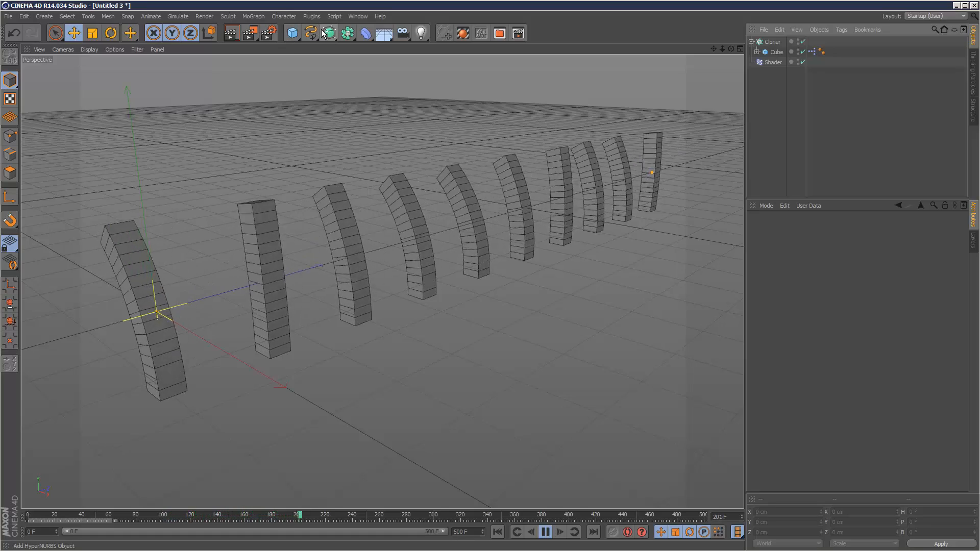
pyautogui.click(772, 62)
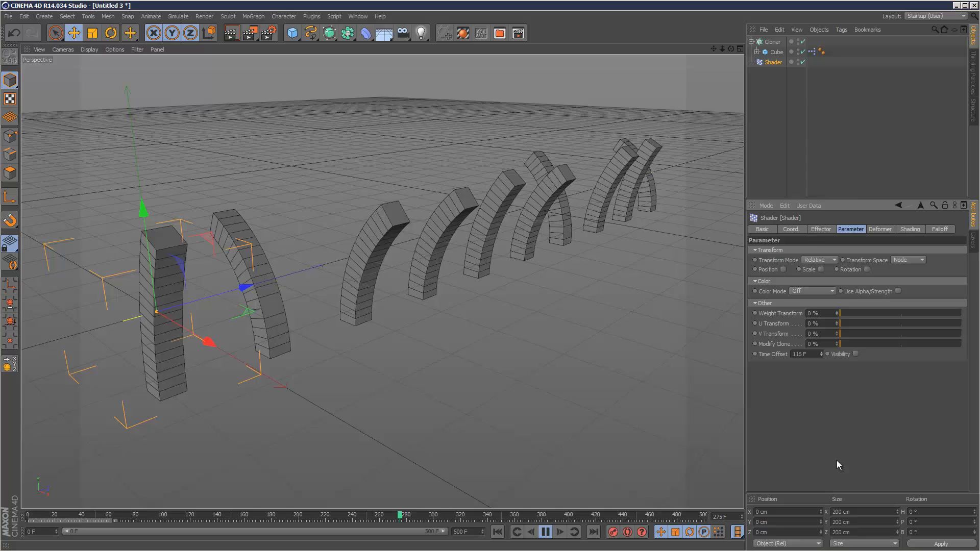
# - Make the Cloner a 3×3×3 Grid Array and set Shader Minimum -41%, Maximum 128%
pyautogui.click(771, 41)
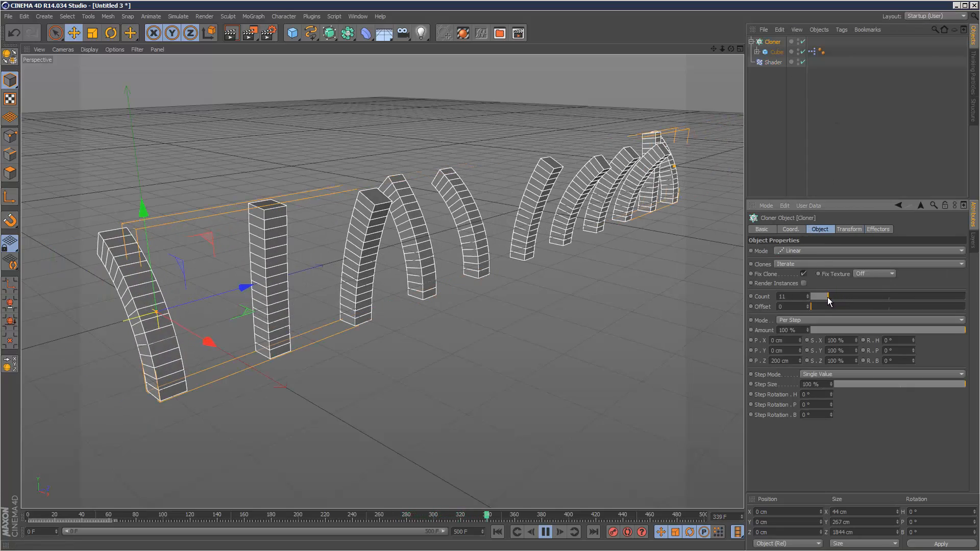
pyautogui.click(869, 251)
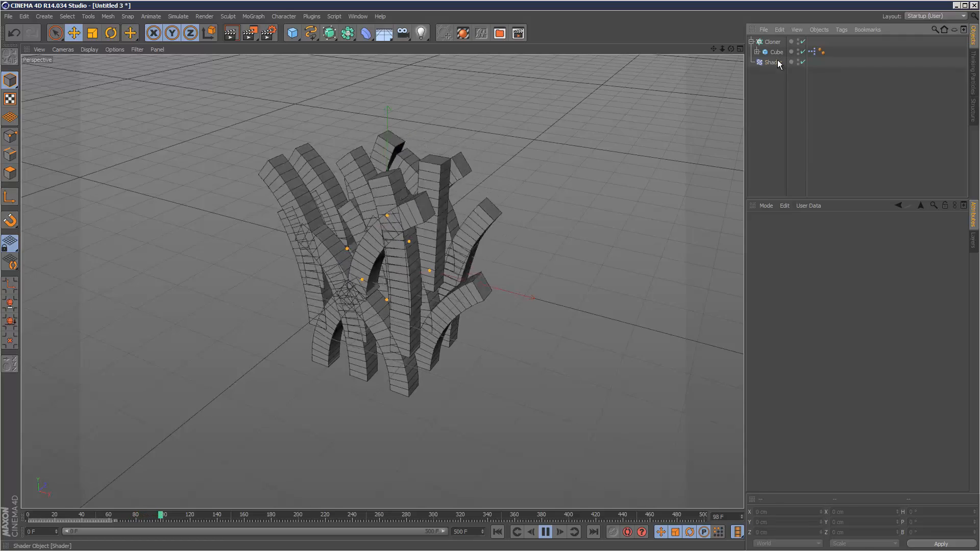
pyautogui.click(773, 62)
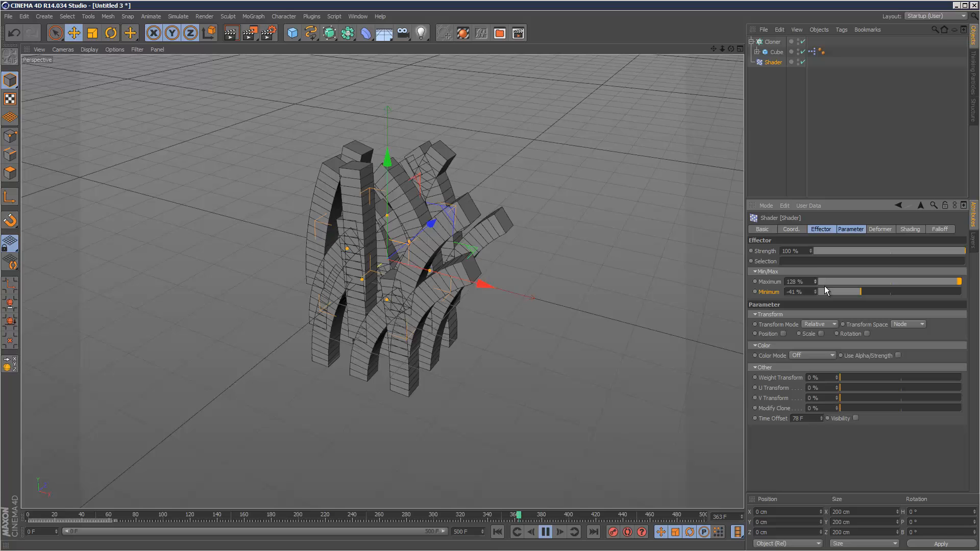
pyautogui.click(545, 532)
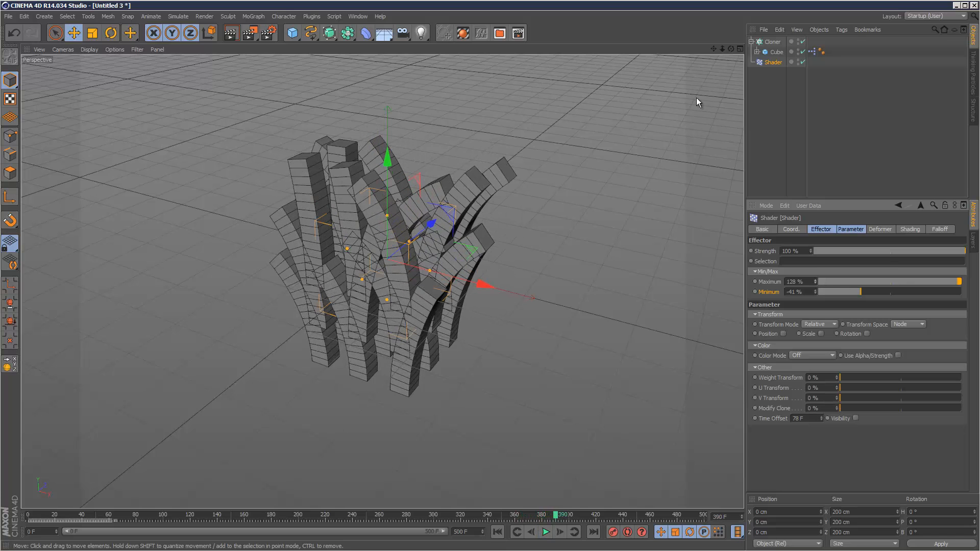
pyautogui.click(841, 29)
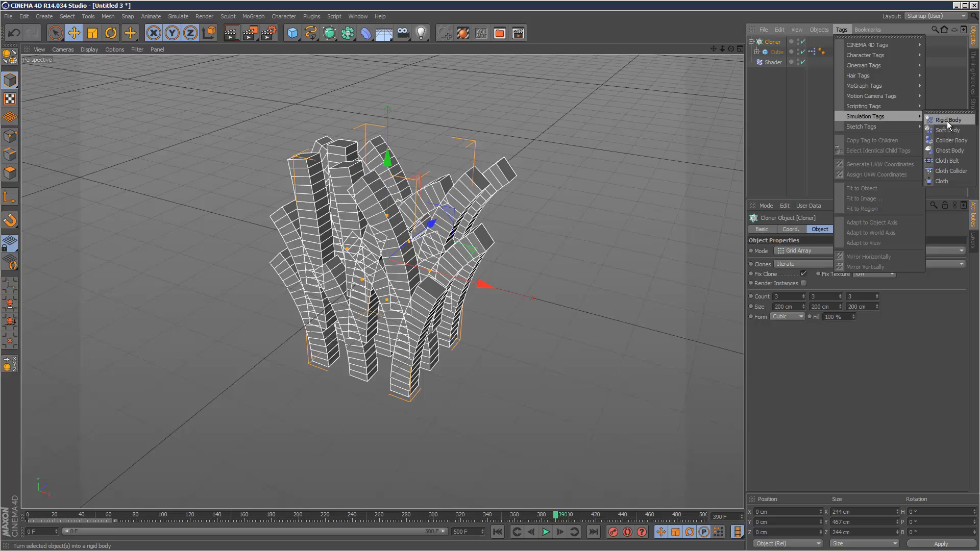
# - Add a Rigid Body tag to the Cloner with Inherit Tag set to Apply Tag to Children
pyautogui.click(947, 119)
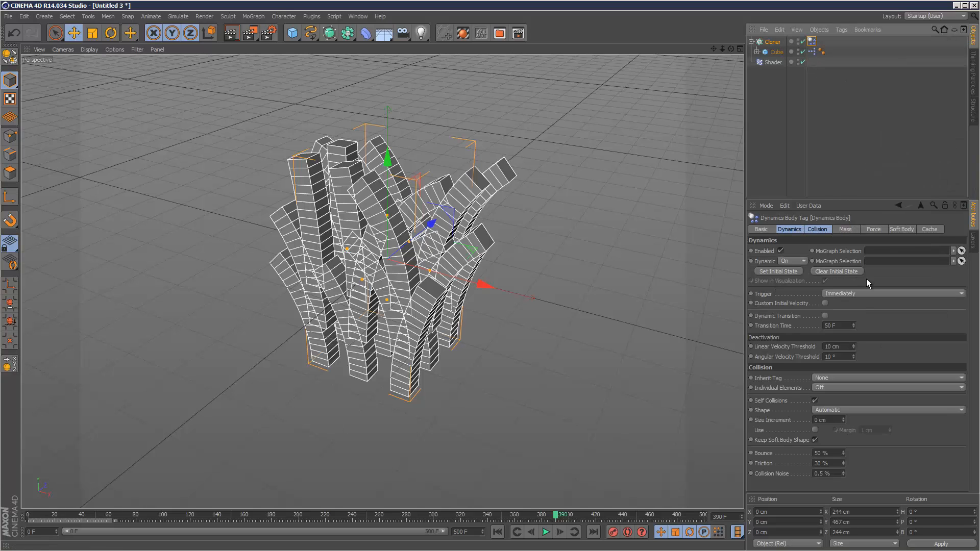
pyautogui.click(888, 377)
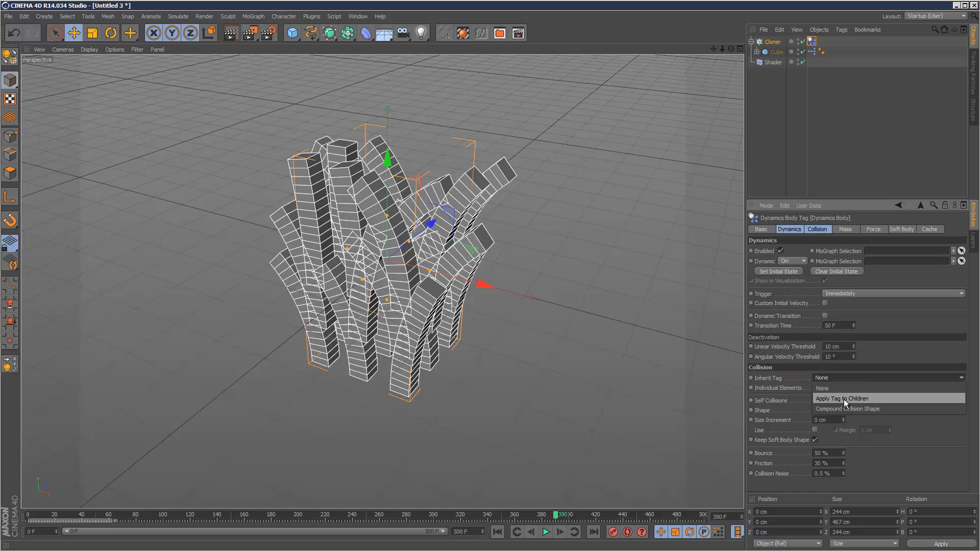
pyautogui.click(843, 398)
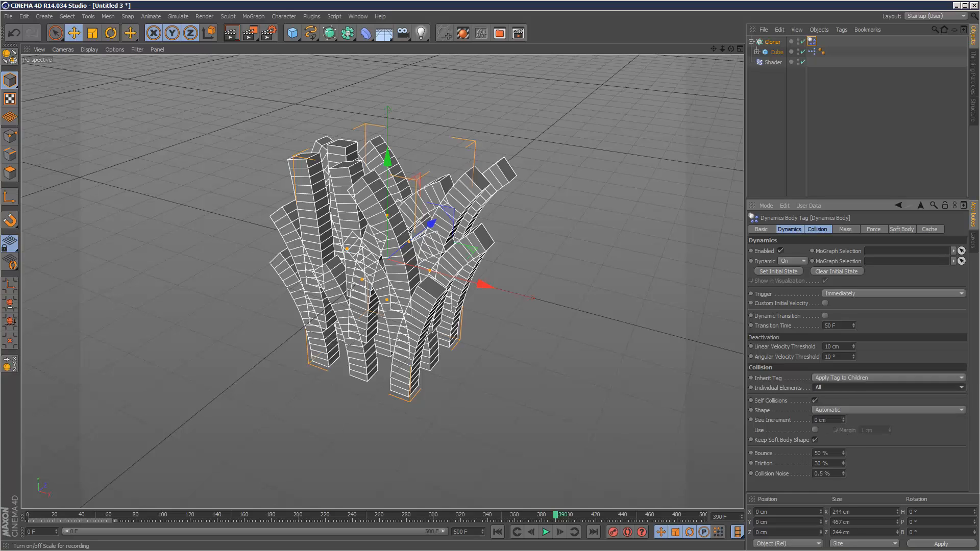
# - Test the dynamics simulation from the start, then stop and reset it
pyautogui.click(545, 532)
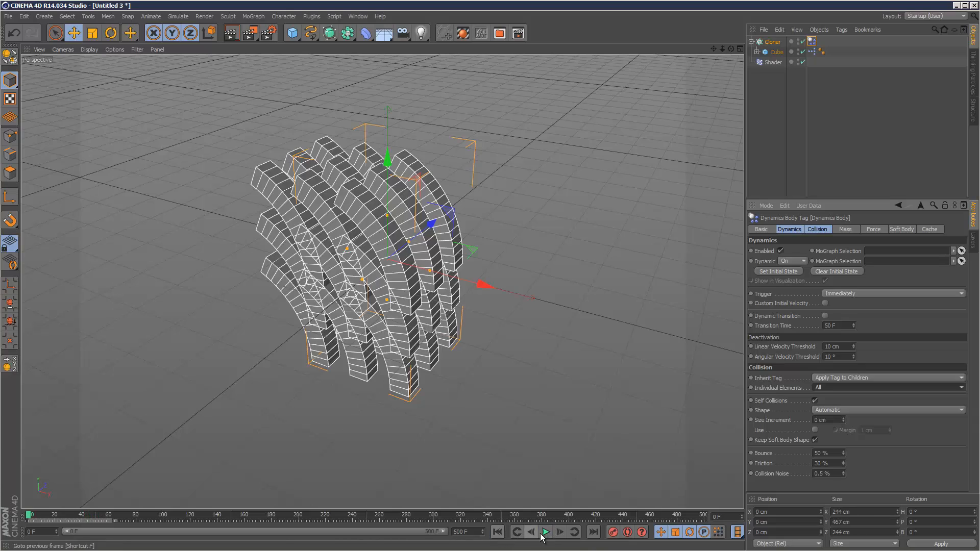
pyautogui.click(544, 531)
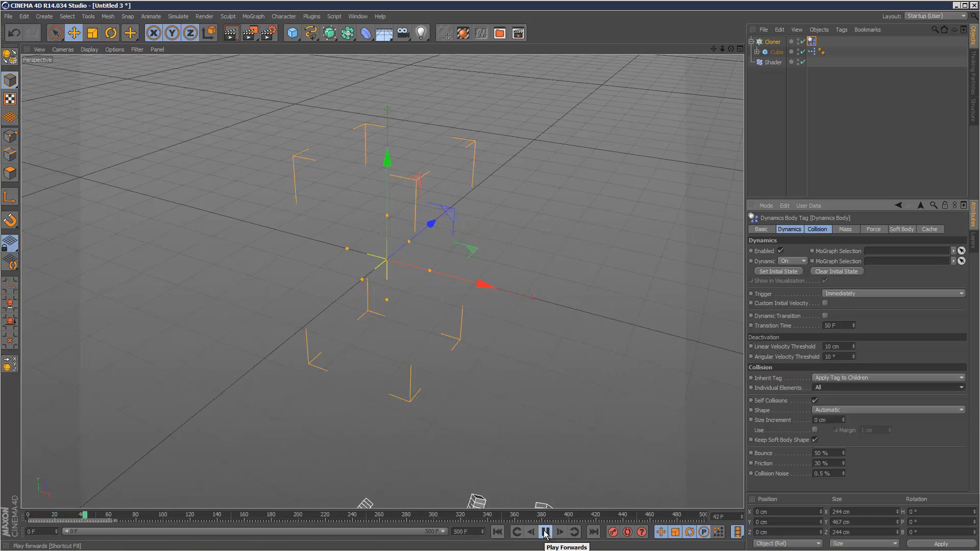
pyautogui.click(545, 532)
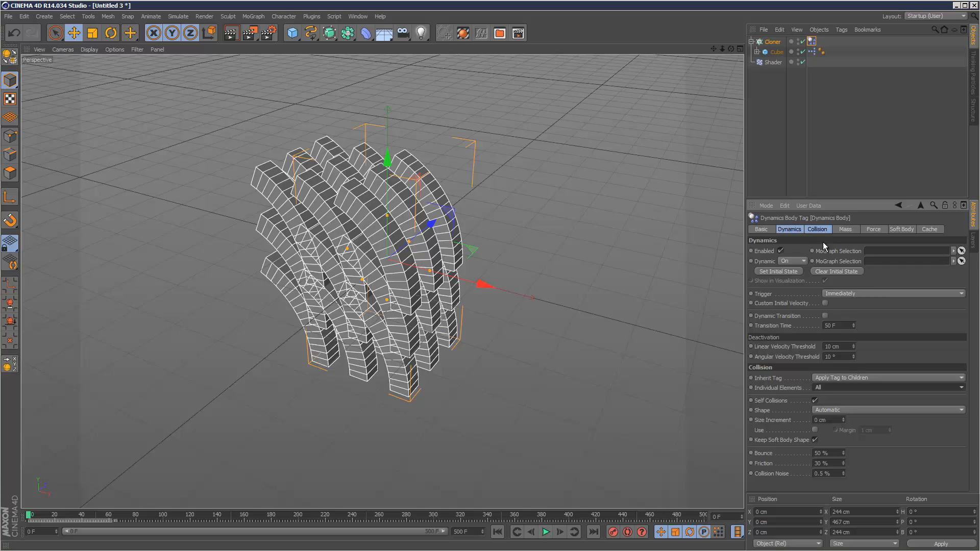
pyautogui.click(874, 229)
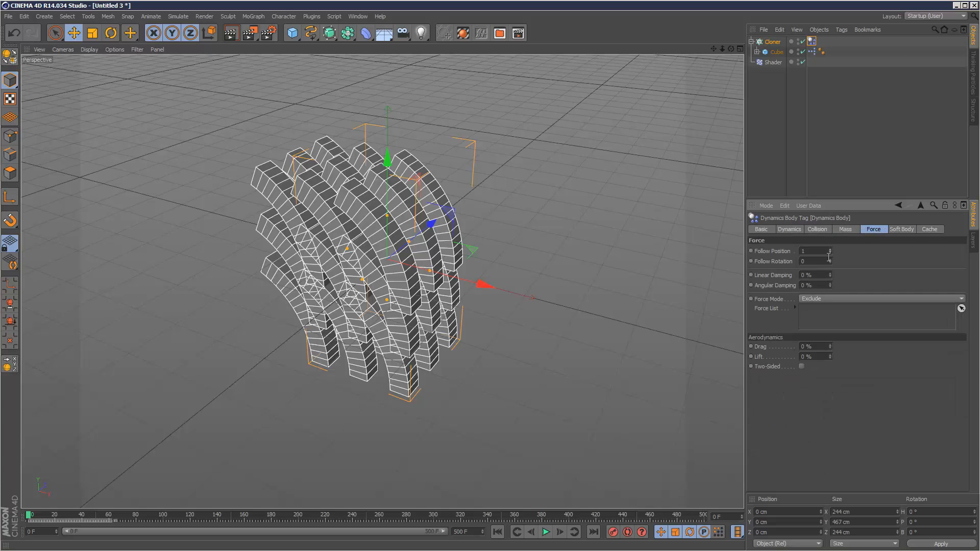
# - Set Follow Rotation 1 and Follow Position 10, and resize the Cloner grid to 345, 0, 612 cm
pyautogui.click(545, 531)
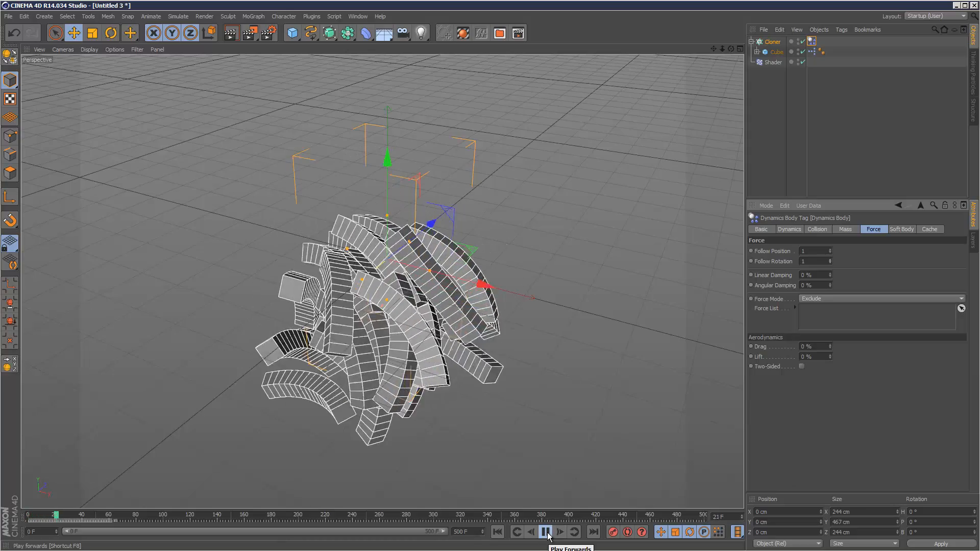
pyautogui.click(545, 532)
pyautogui.write('0')
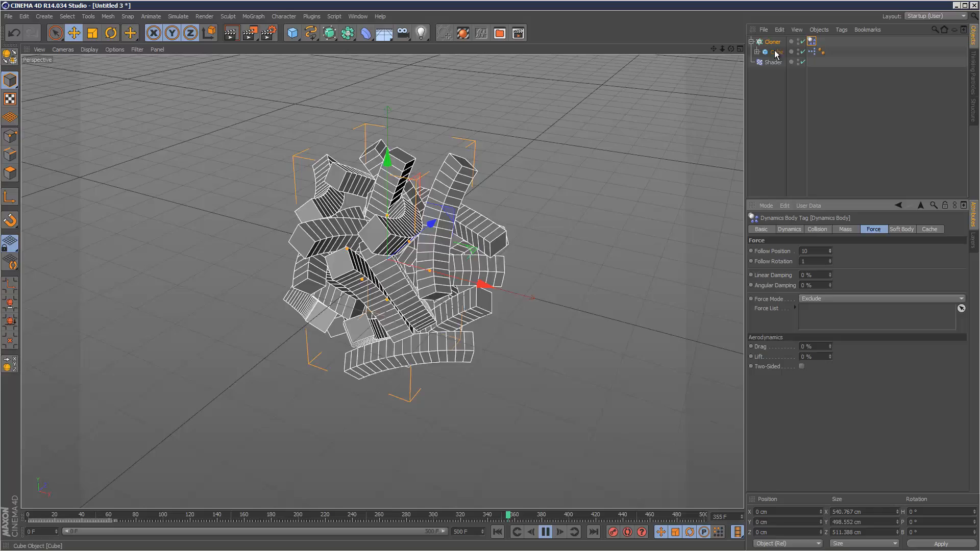
pyautogui.click(771, 42)
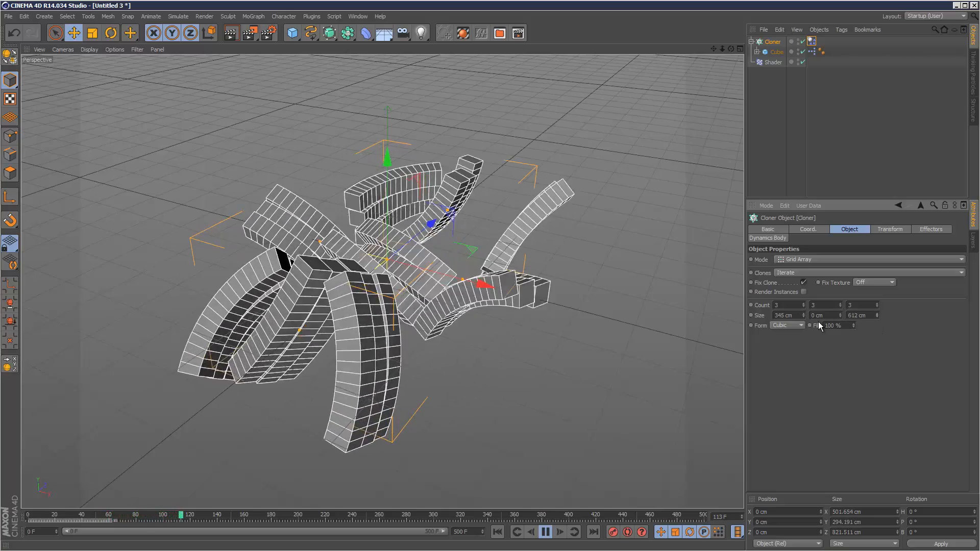
pyautogui.click(543, 532)
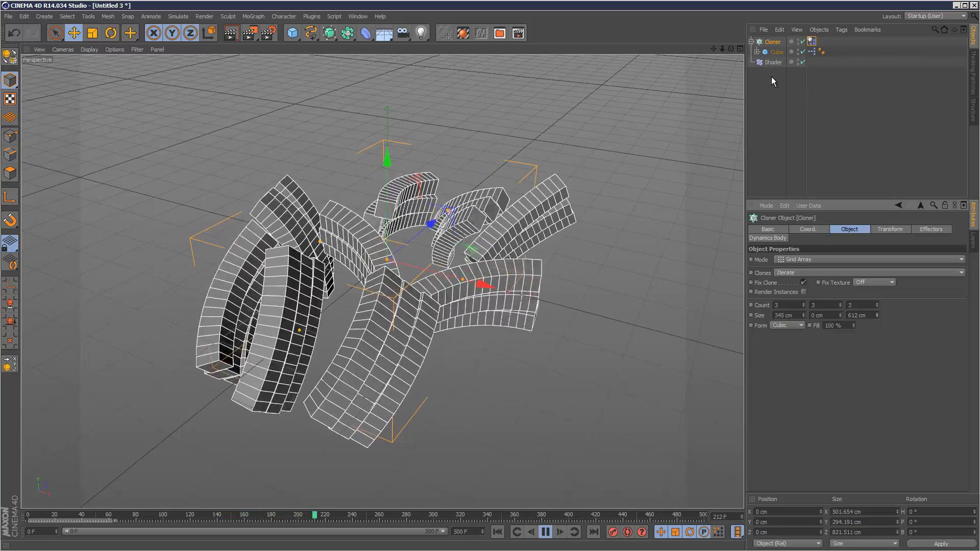
pyautogui.click(773, 62)
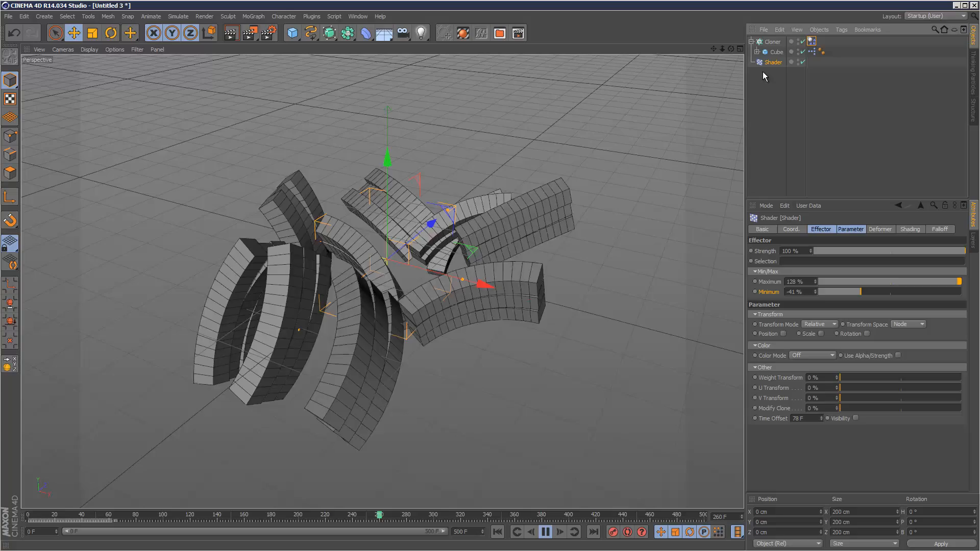